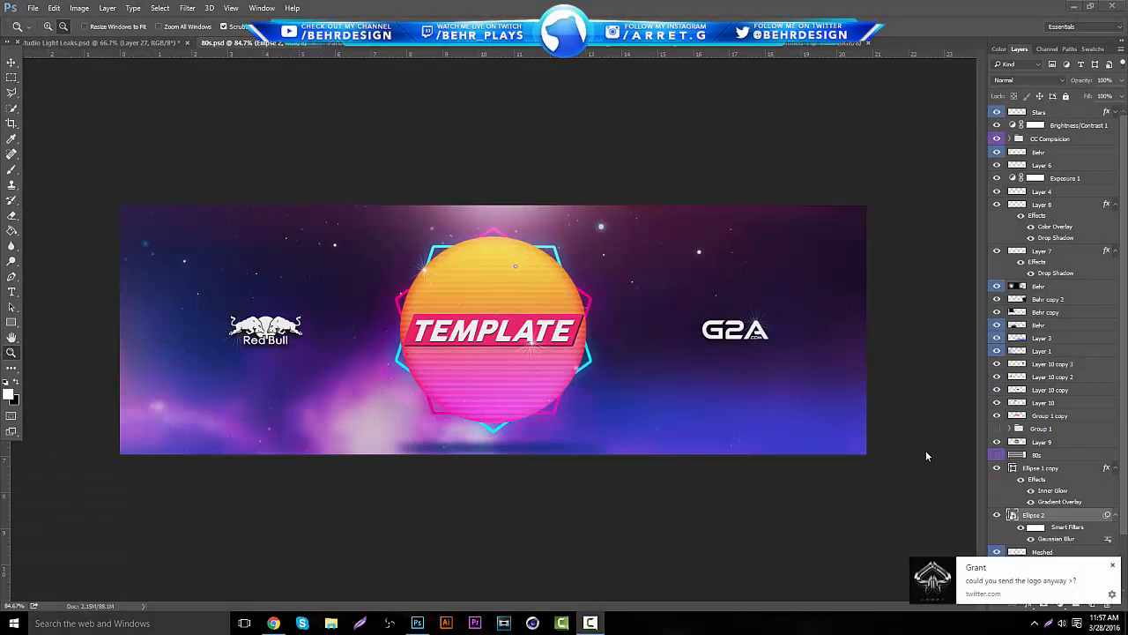
{"action": "mouse_move", "coordinate": [958, 452]}
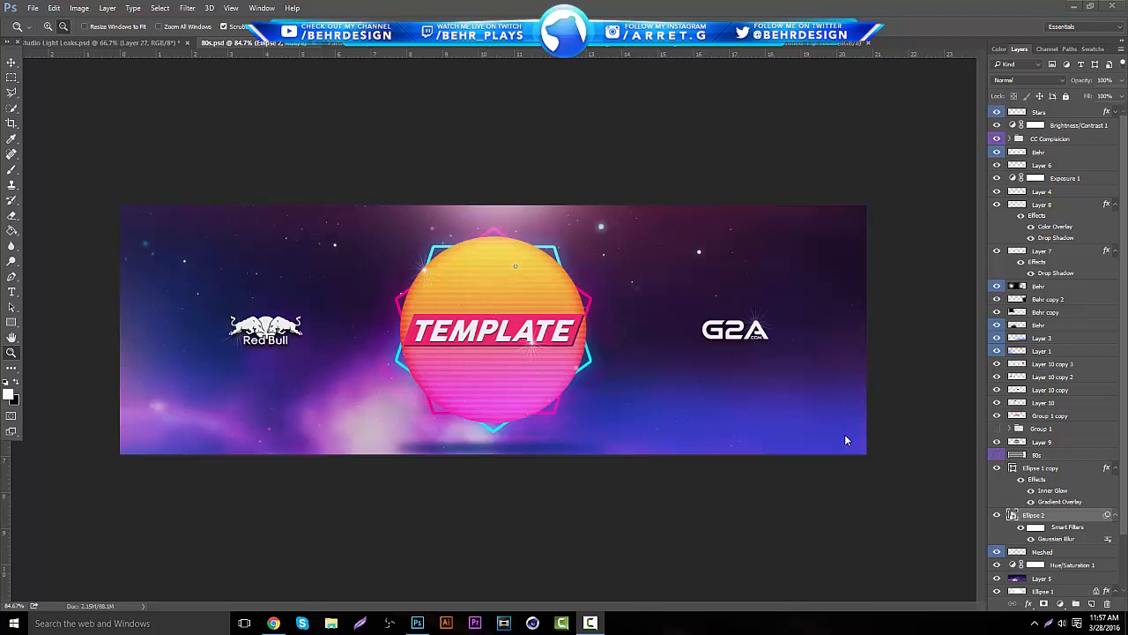
- Search Google Images for 'space nebula wallpaper' in a new Chrome tab
{"action": "scroll", "scroll_direction": "down", "scroll_amount": 3}
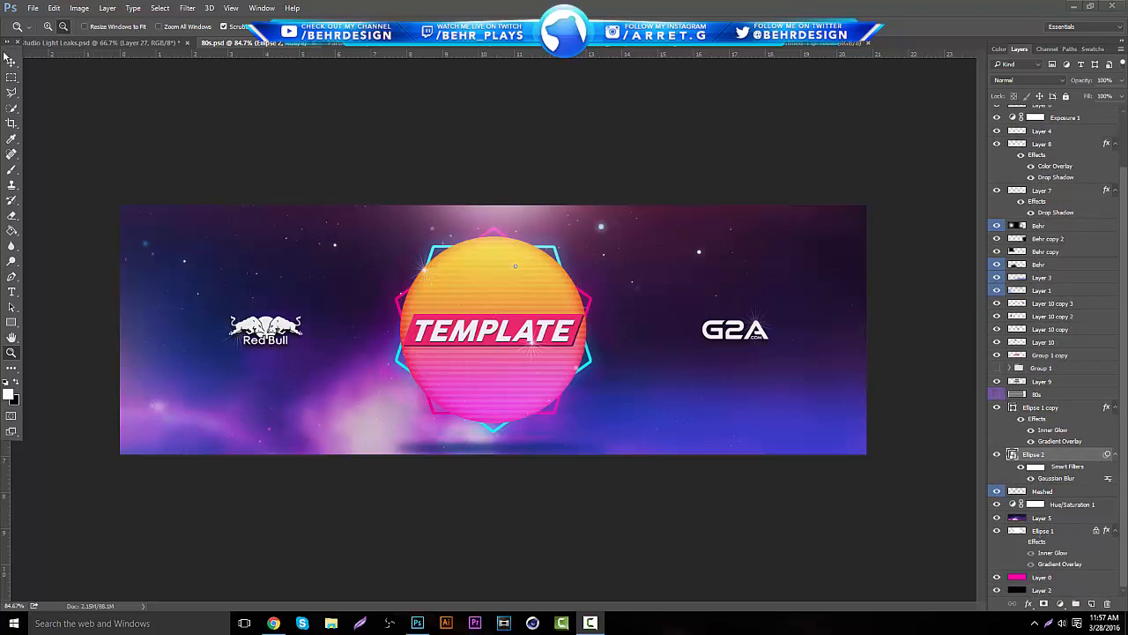
{"action": "left_click", "coordinate": [11, 63]}
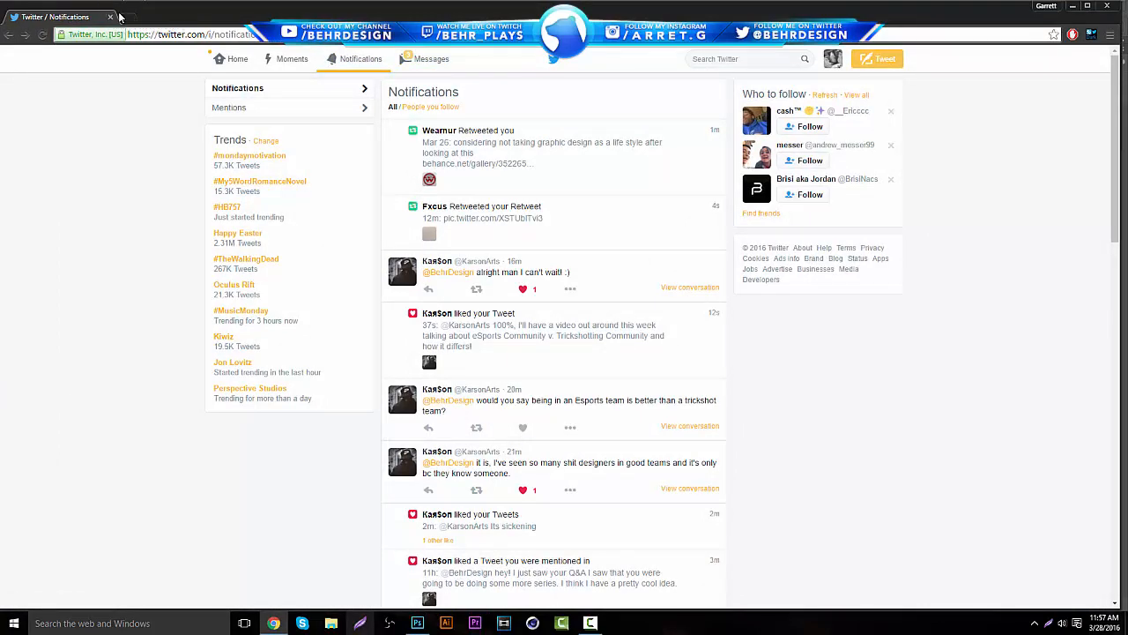
{"action": "left_click", "coordinate": [136, 17]}
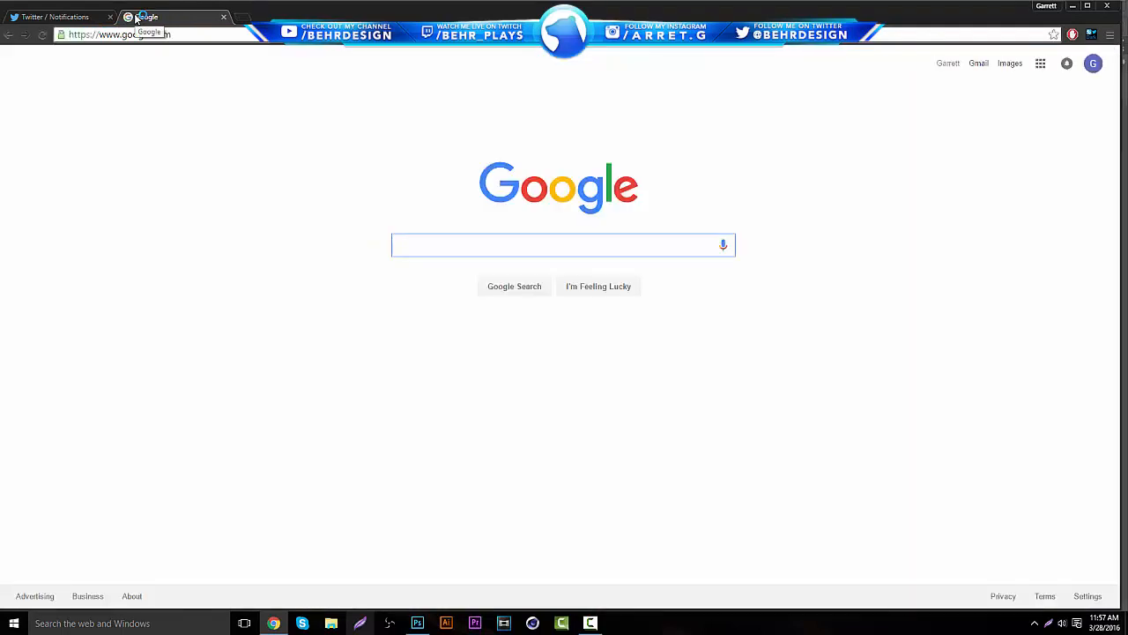
{"action": "type", "text": "space nebula wall"}
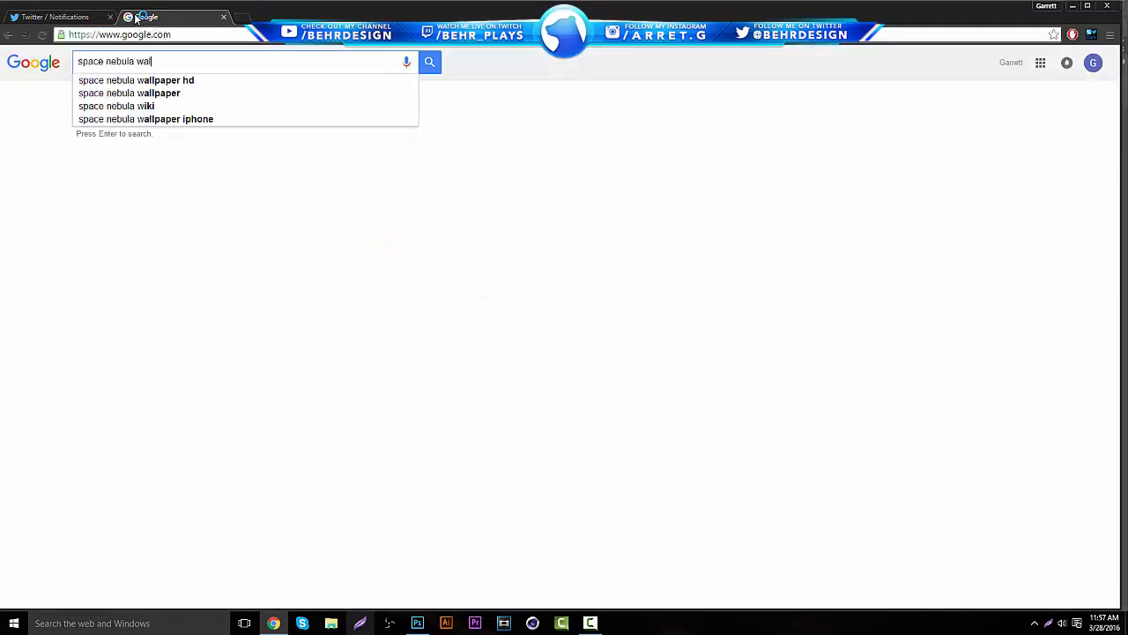
{"action": "left_click", "coordinate": [135, 80]}
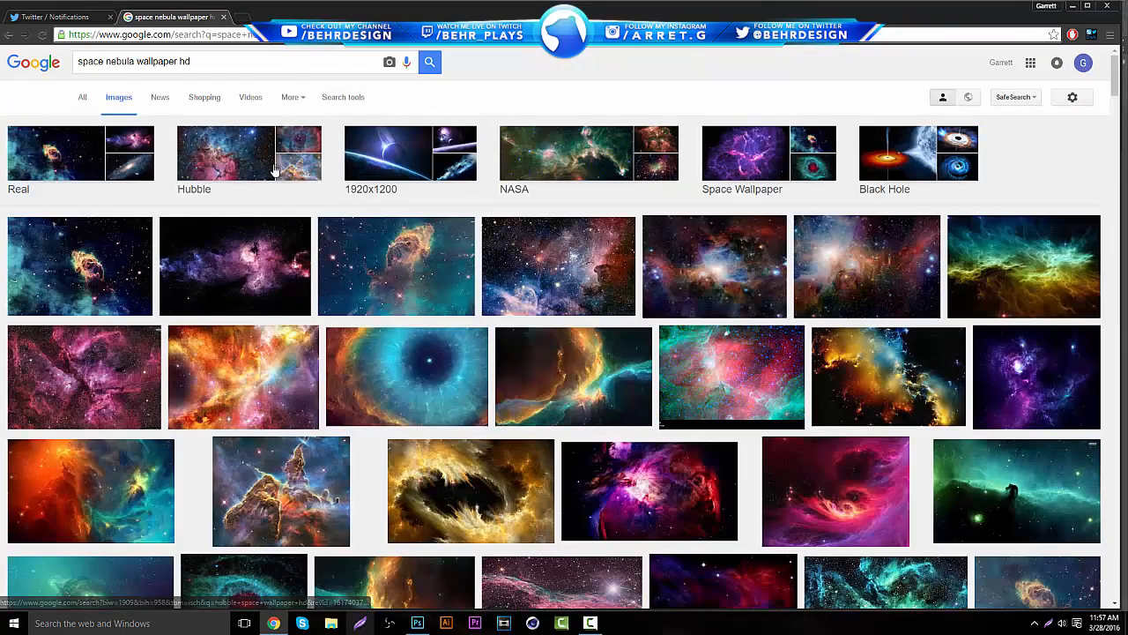
- Filter the results to large images and open the purple nebula at full size
{"action": "left_click", "coordinate": [343, 97]}
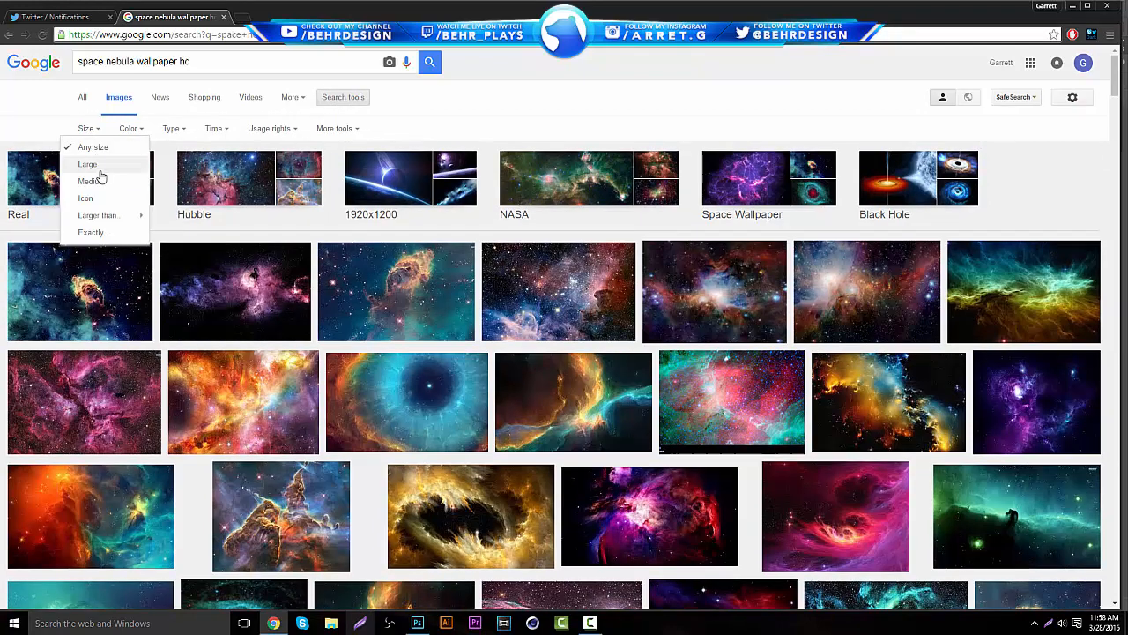
{"action": "left_click", "coordinate": [87, 164]}
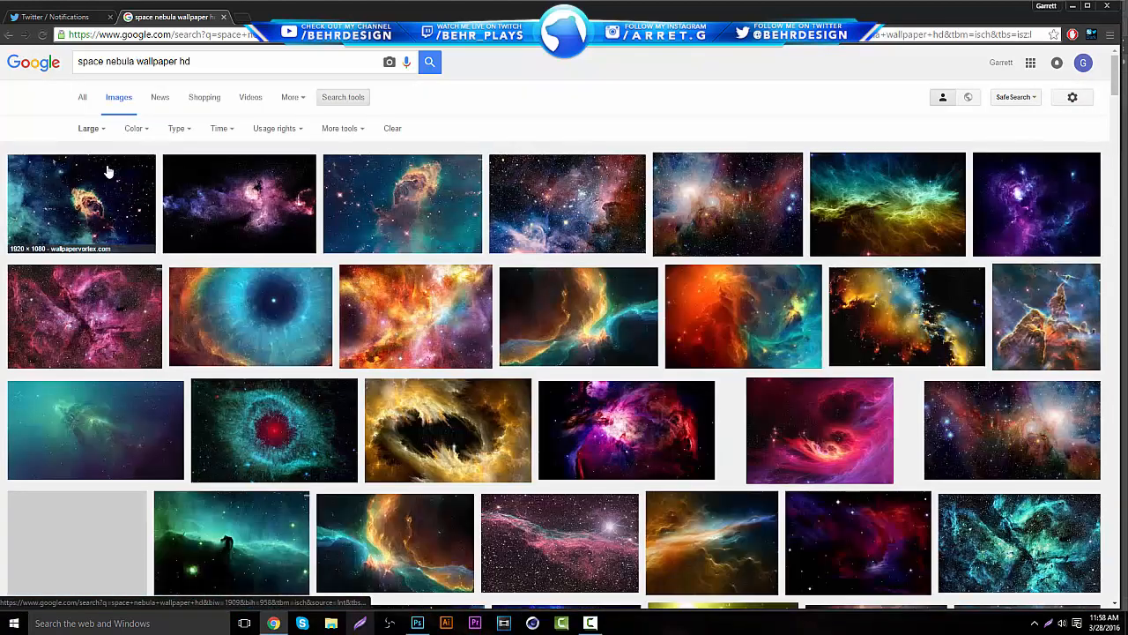
{"action": "mouse_move", "coordinate": [722, 371]}
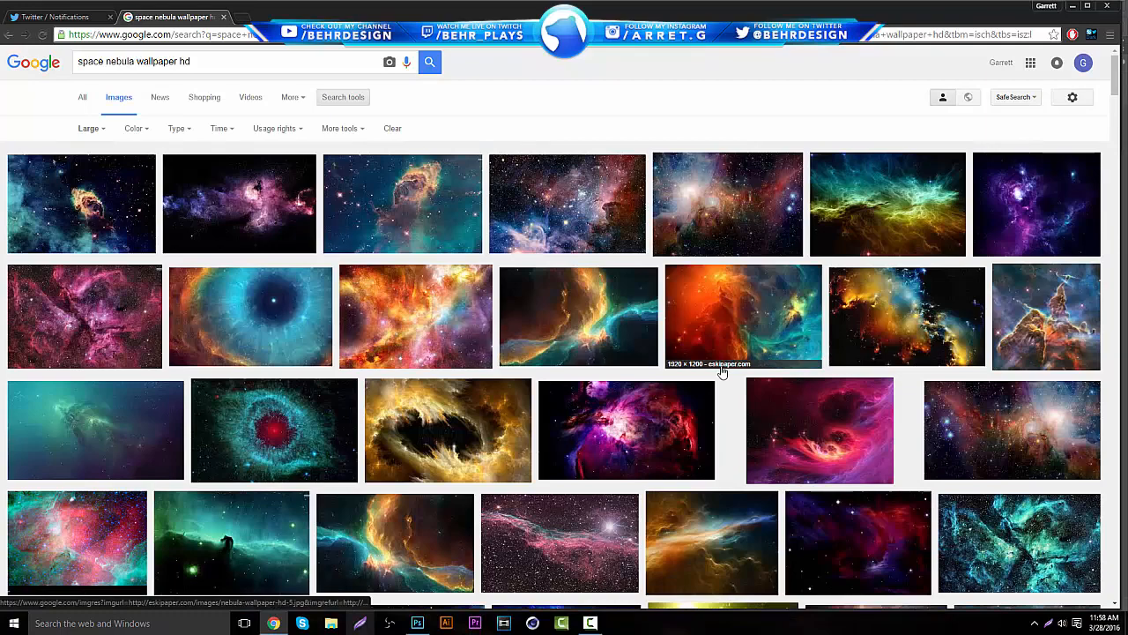
{"action": "scroll", "scroll_direction": "down", "scroll_amount": 3}
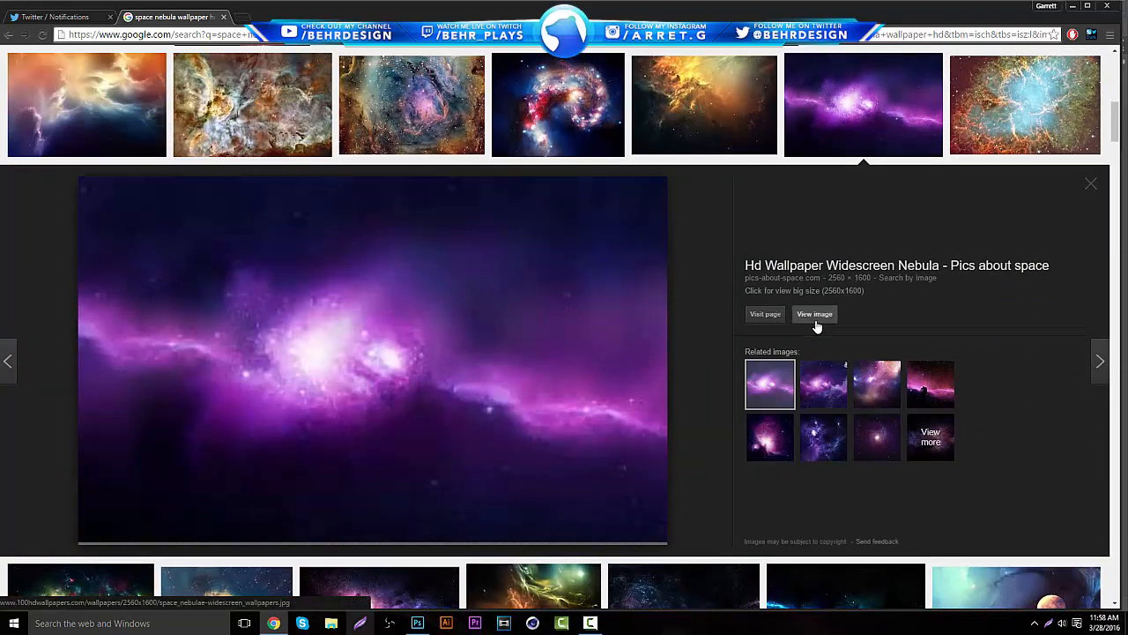
{"action": "left_click", "coordinate": [814, 314]}
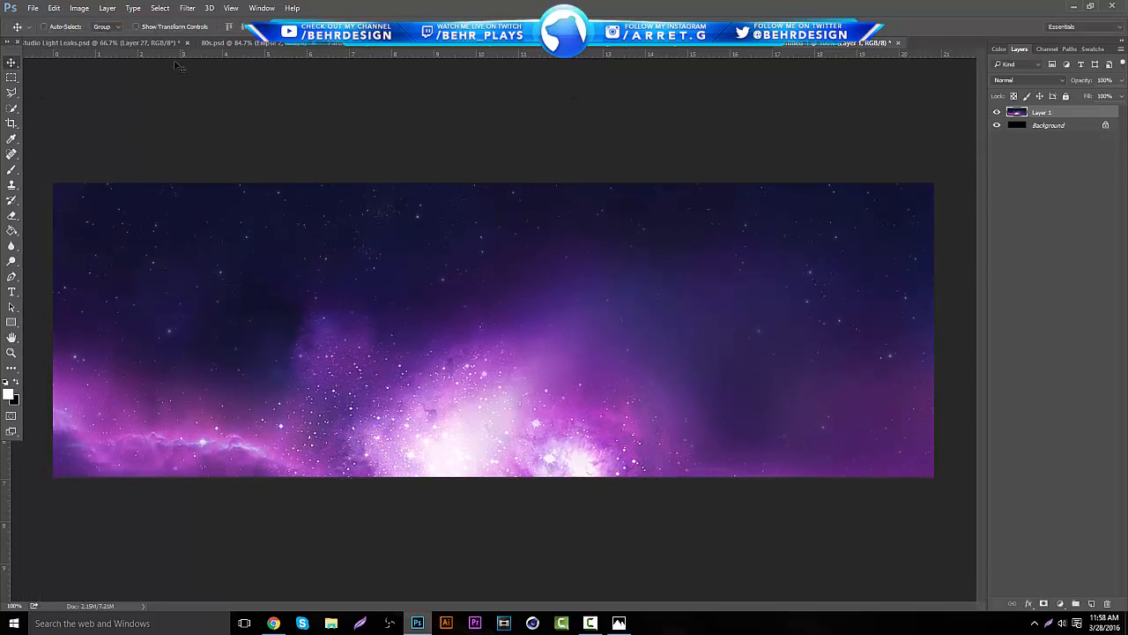
- Gaussian-blur the nebula at 7.2 px and raise saturation to +27 with Hue/Saturation
{"action": "left_click", "coordinate": [187, 8]}
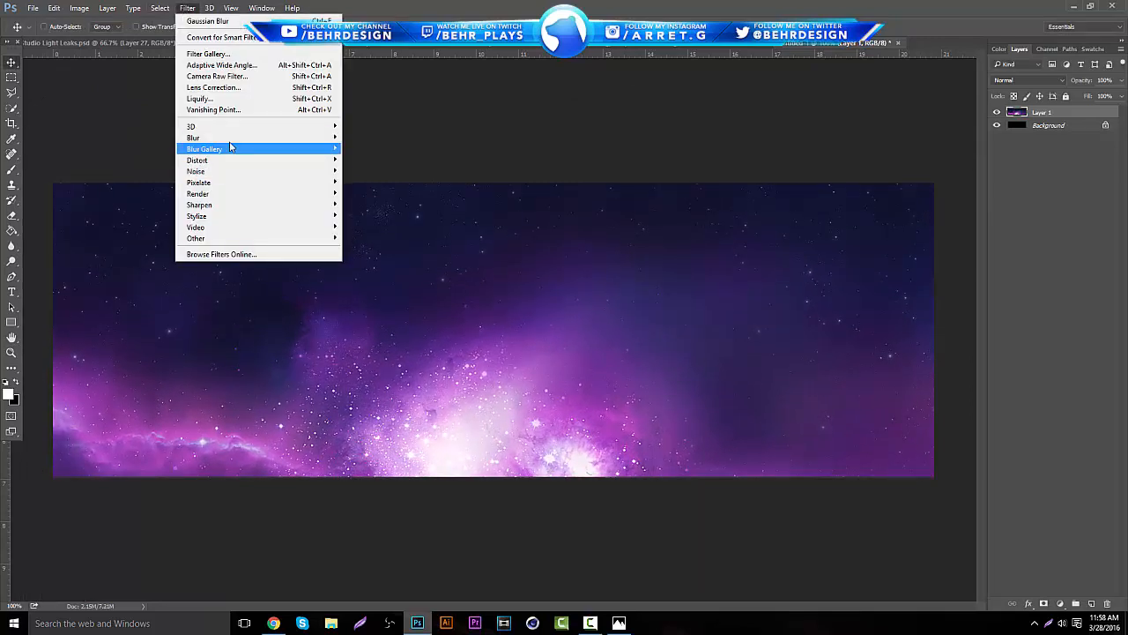
{"action": "left_click", "coordinate": [211, 7]}
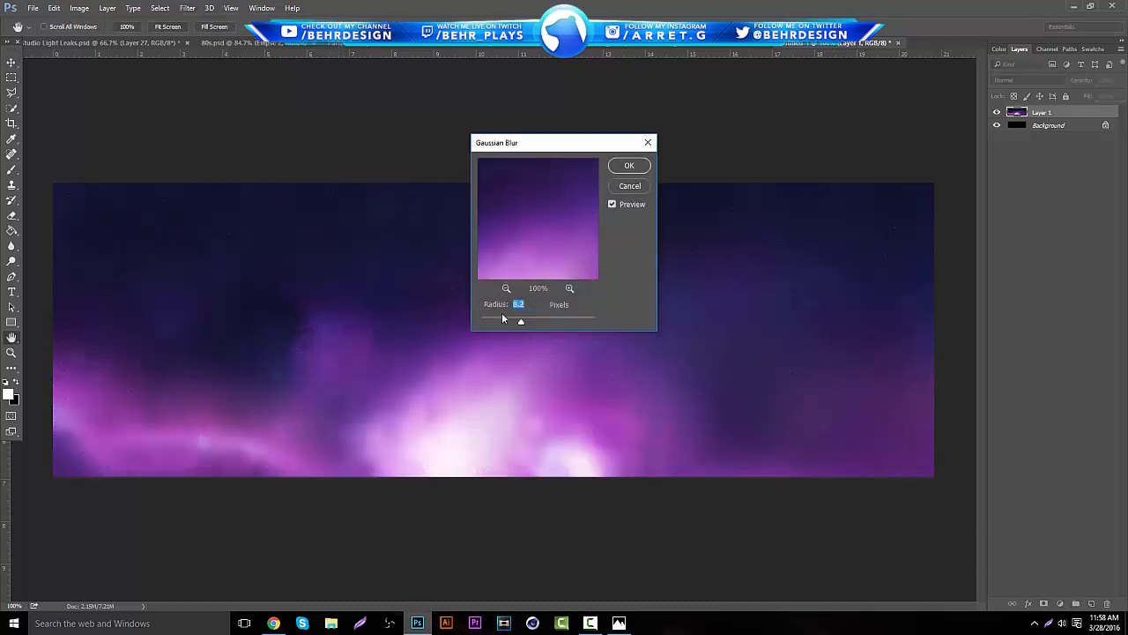
{"action": "left_click_drag", "start_coordinate": [521, 321], "coordinate": [518, 321]}
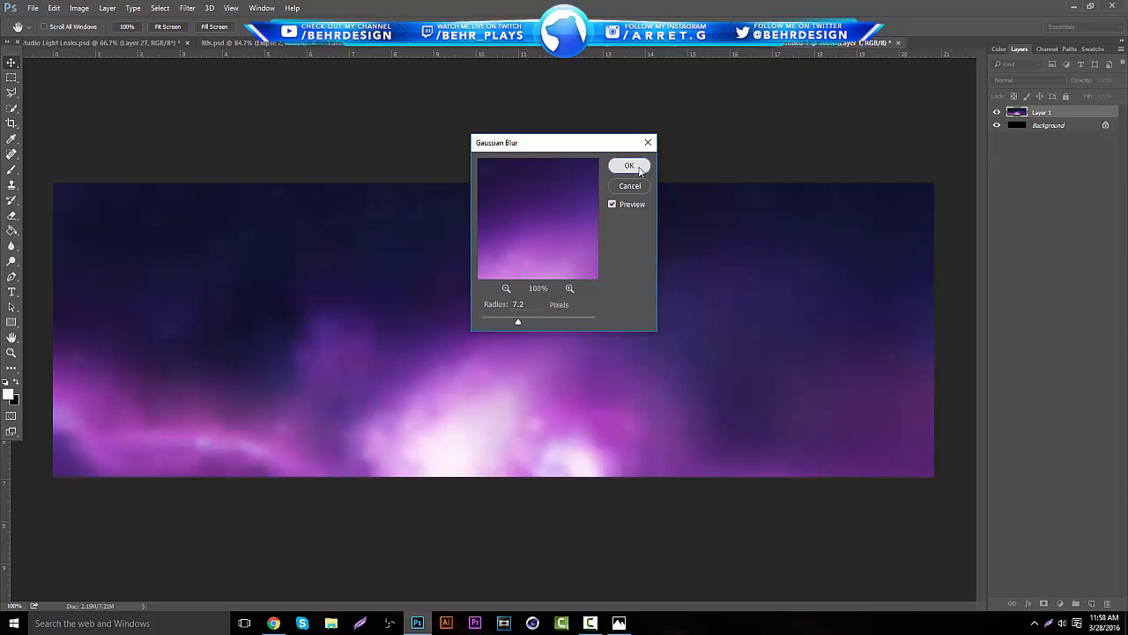
{"action": "left_click", "coordinate": [629, 166]}
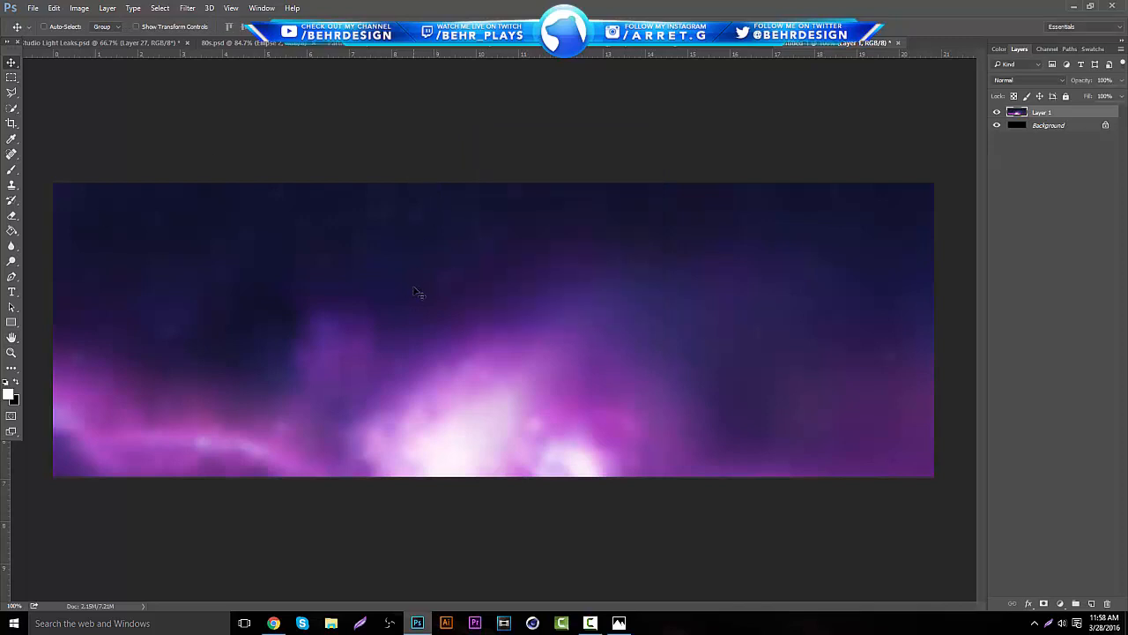
{"action": "mouse_move", "coordinate": [410, 273]}
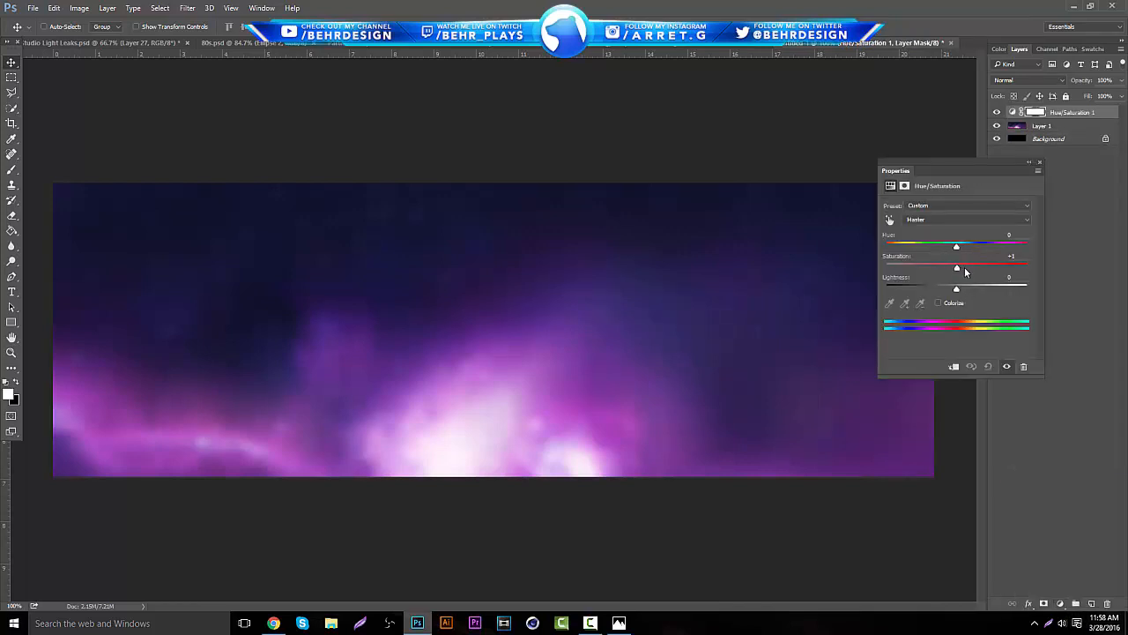
{"action": "left_click_drag", "start_coordinate": [956, 267], "coordinate": [975, 267]}
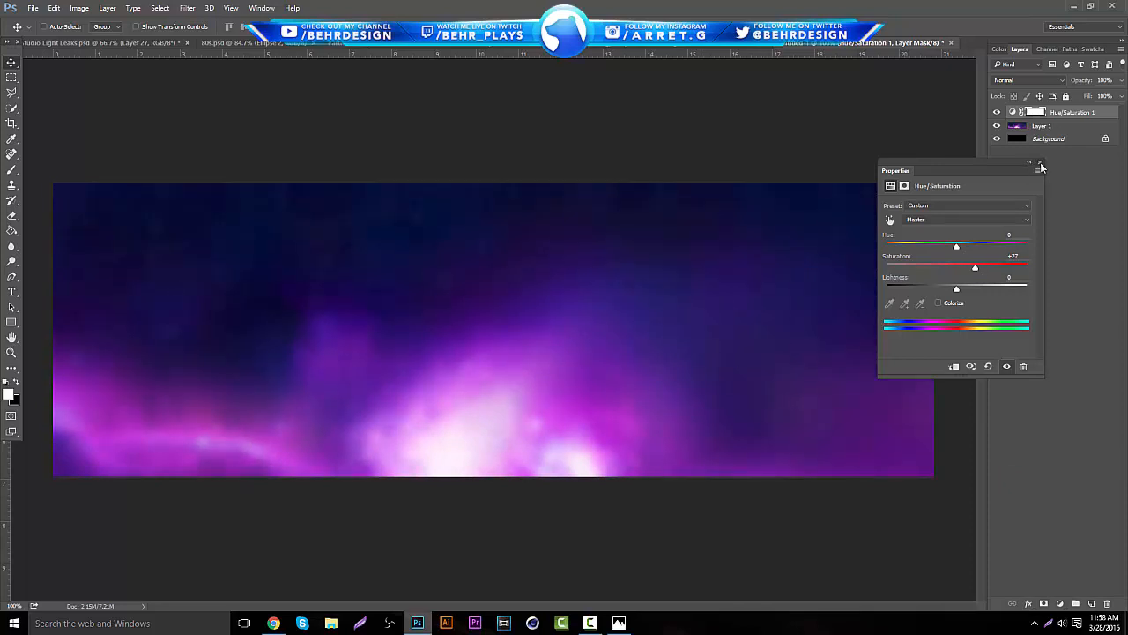
{"action": "left_click", "coordinate": [1040, 166]}
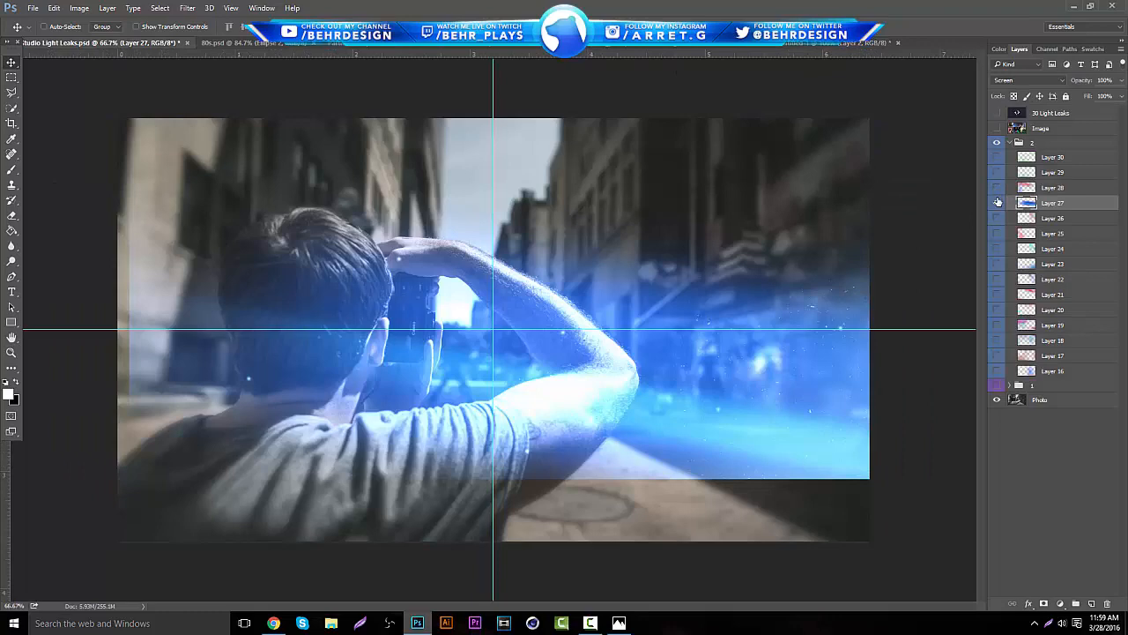
- Toggle visibility of the Screen-blended light leak layers to compare their glow
{"action": "left_click", "coordinate": [999, 186]}
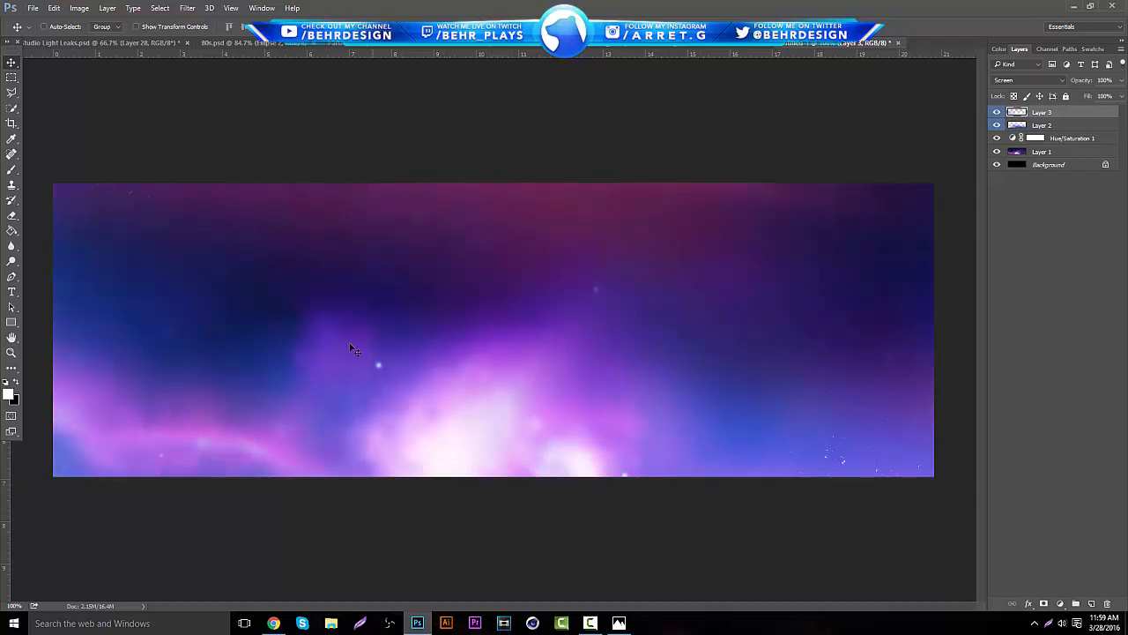
{"action": "left_click", "coordinate": [997, 112]}
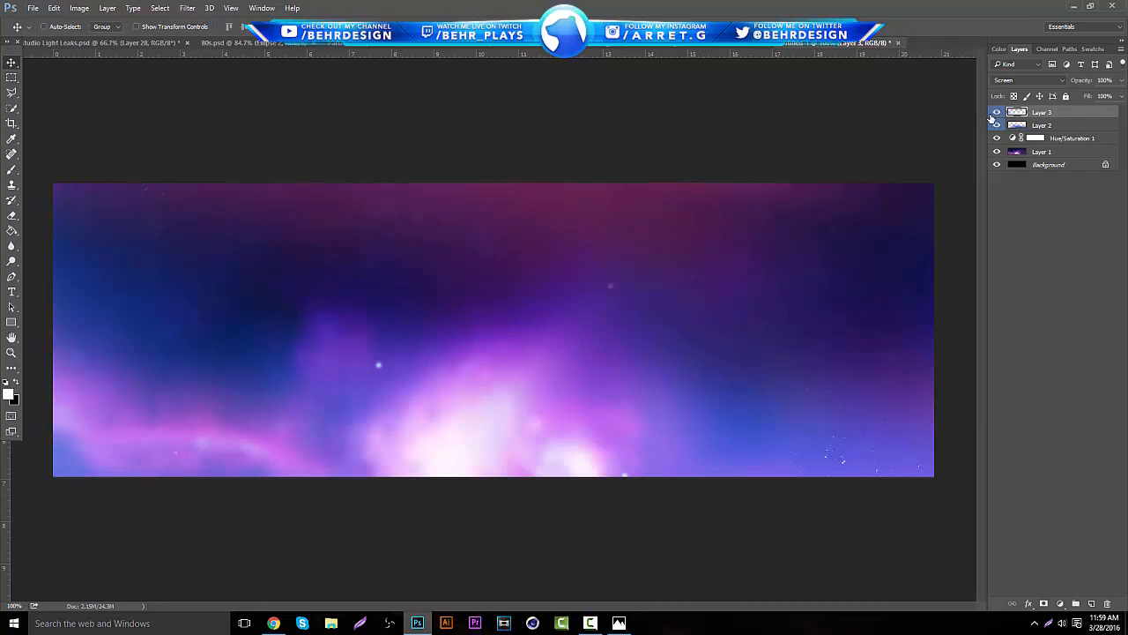
{"action": "left_click", "coordinate": [998, 112]}
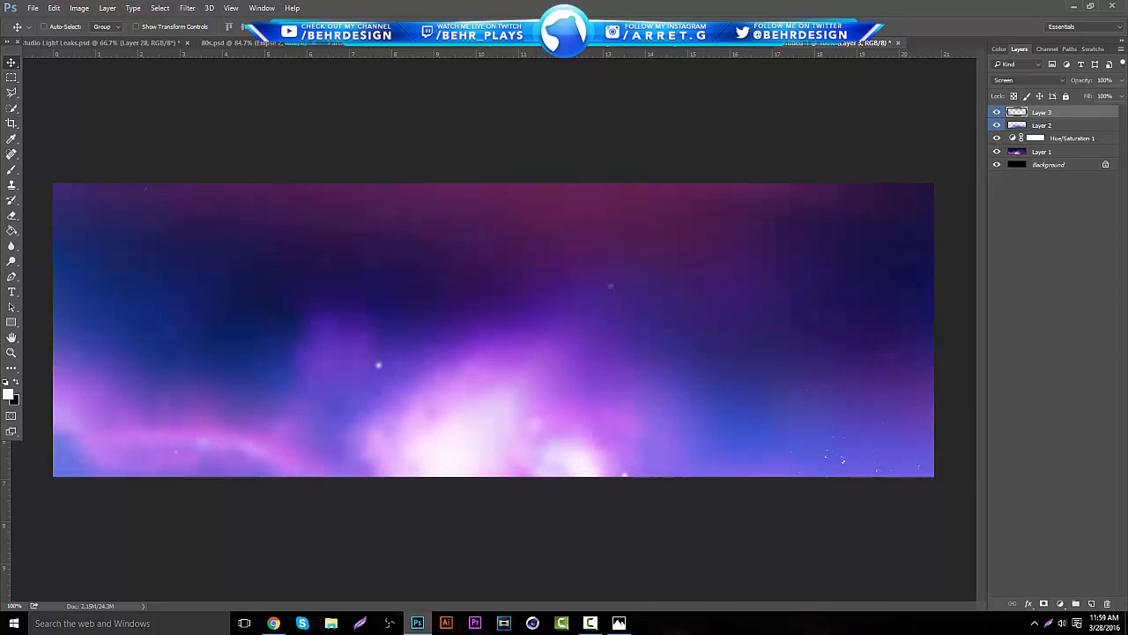
{"action": "mouse_move", "coordinate": [359, 117]}
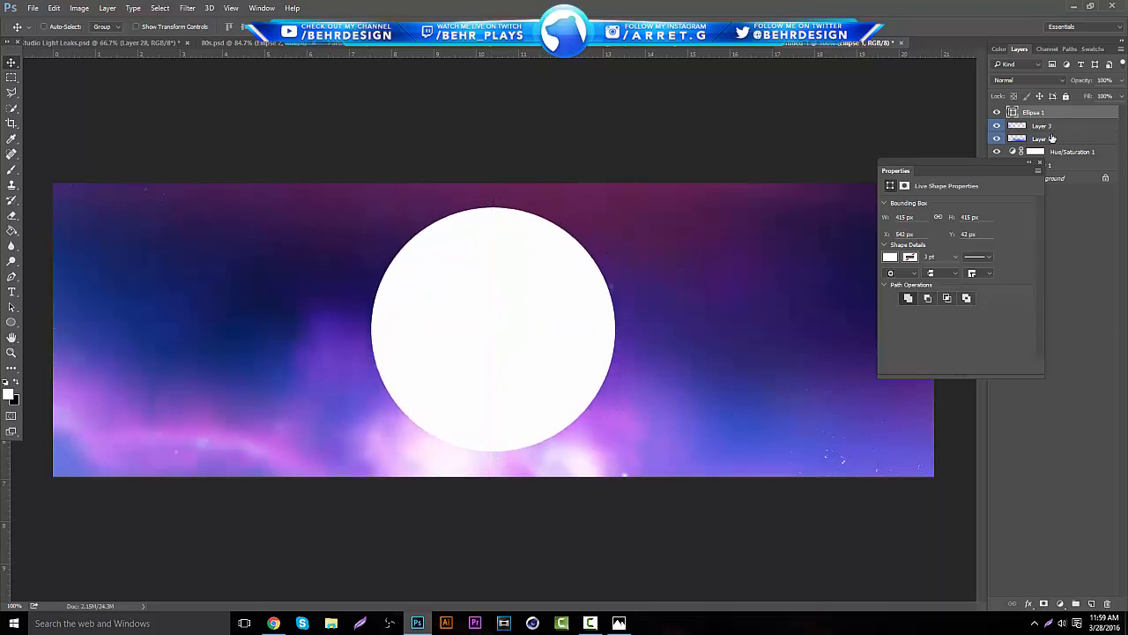
- Add a yellow-to-pink Gradient Overlay to the circle layer's style
{"action": "right_click", "coordinate": [1044, 138]}
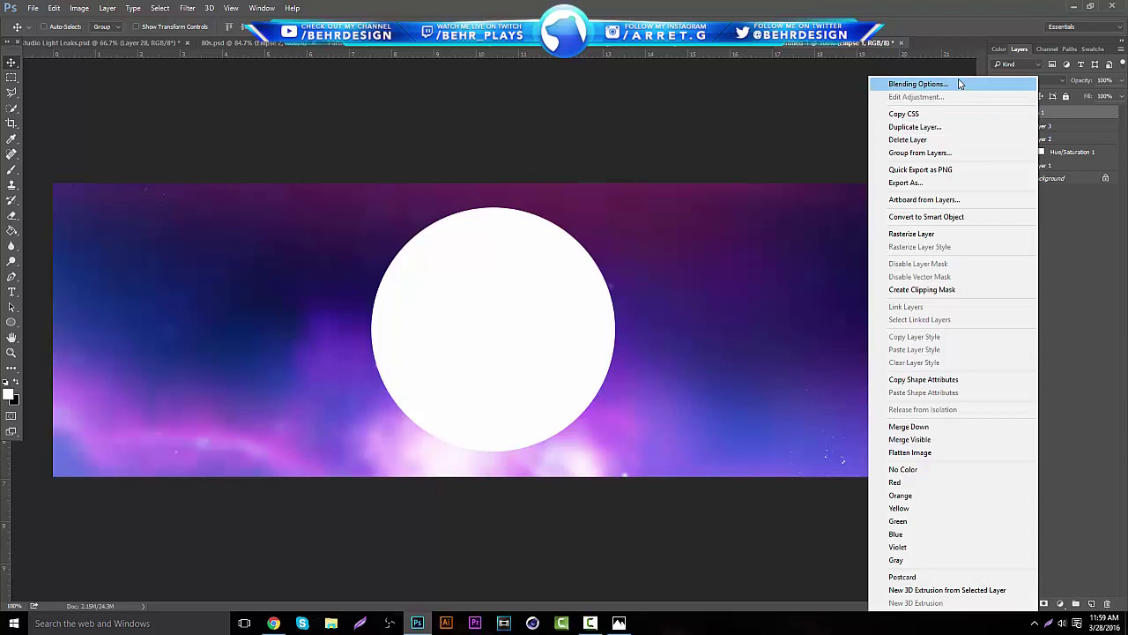
{"action": "left_click", "coordinate": [918, 84]}
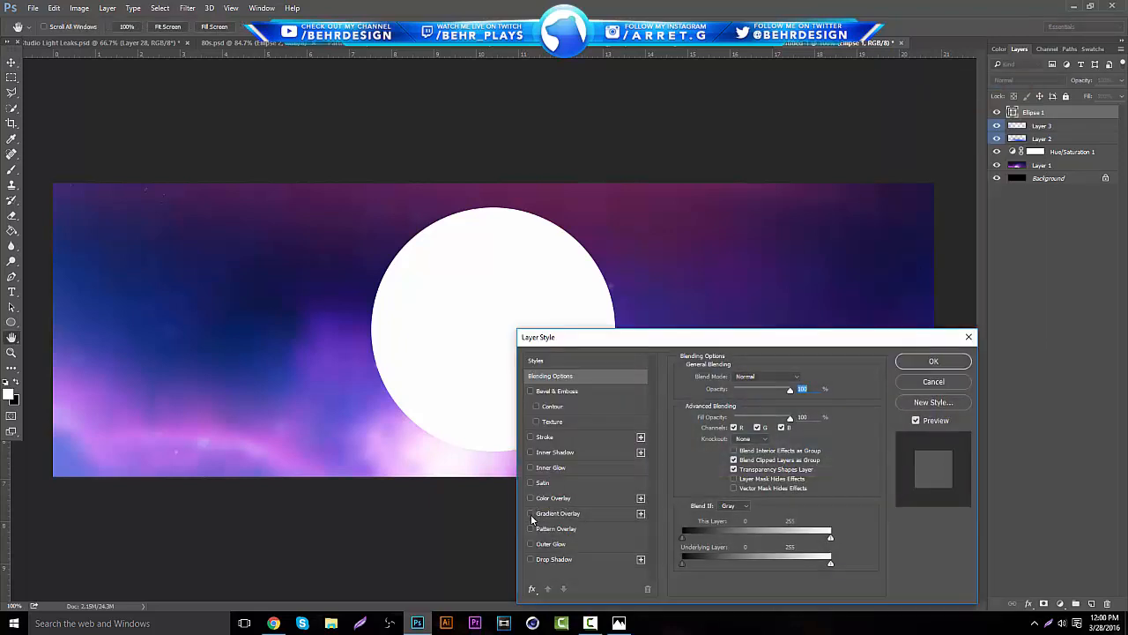
{"action": "left_click", "coordinate": [558, 513]}
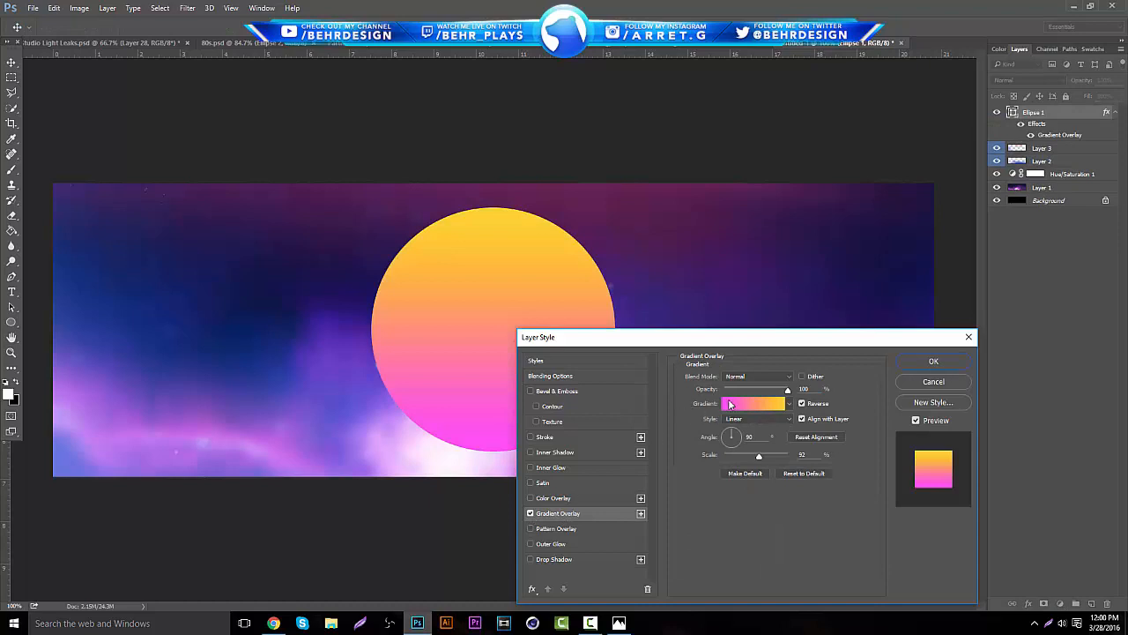
{"action": "left_click", "coordinate": [754, 404]}
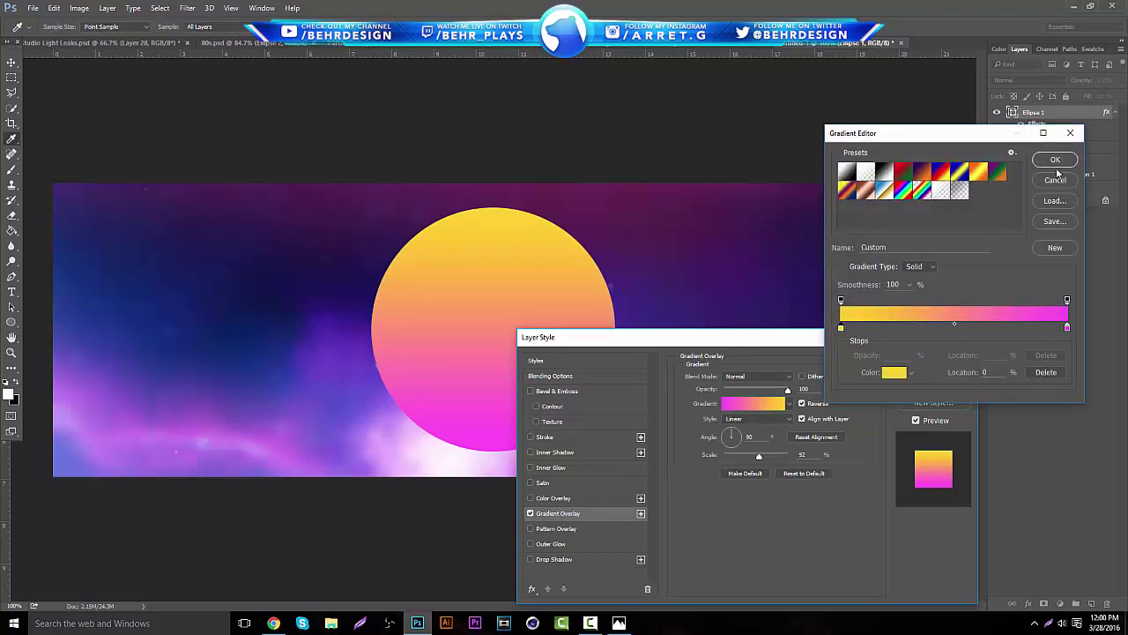
{"action": "left_click", "coordinate": [1055, 159]}
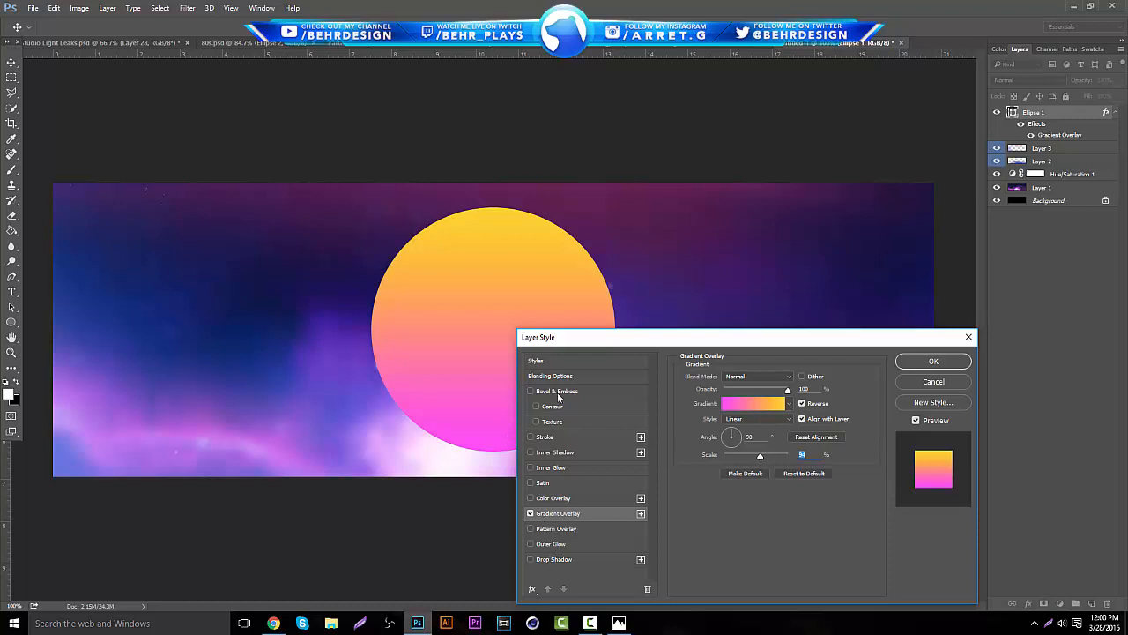
- Add a red Inner Glow (Softer, Edge, 29 px) to the circle and set its opacity
{"action": "left_click", "coordinate": [552, 467]}
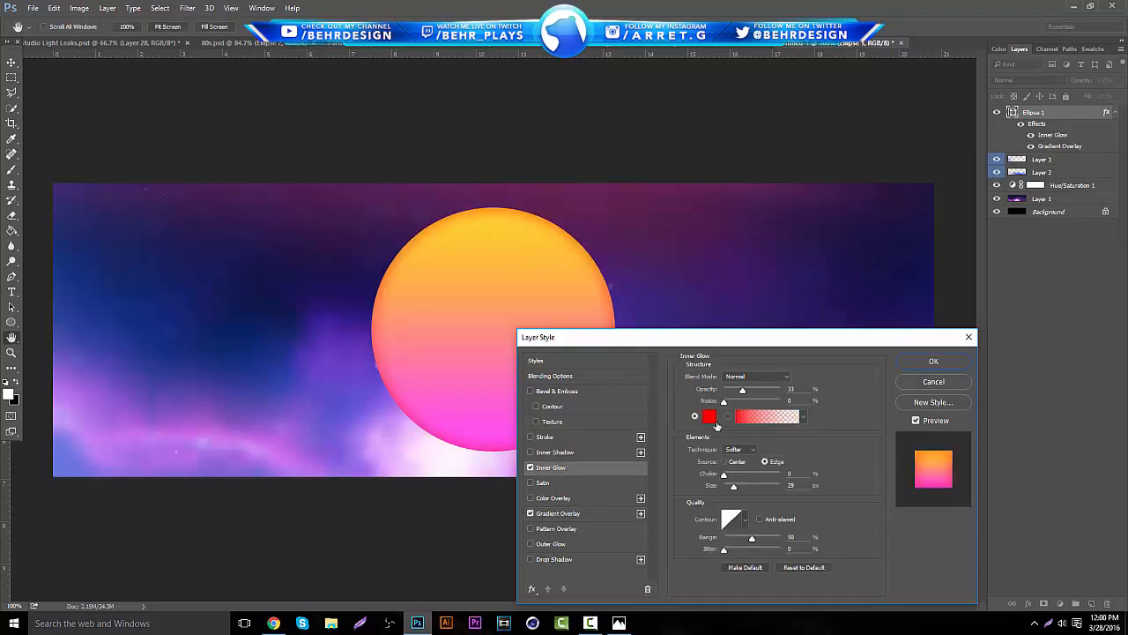
{"action": "left_click", "coordinate": [710, 416]}
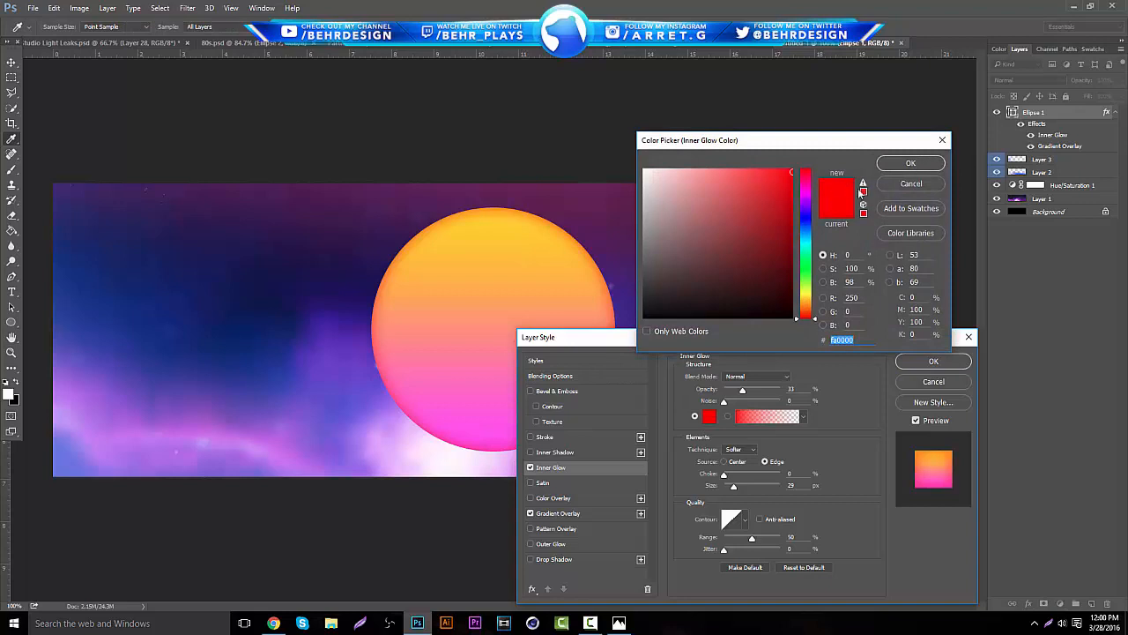
{"action": "left_click", "coordinate": [911, 162]}
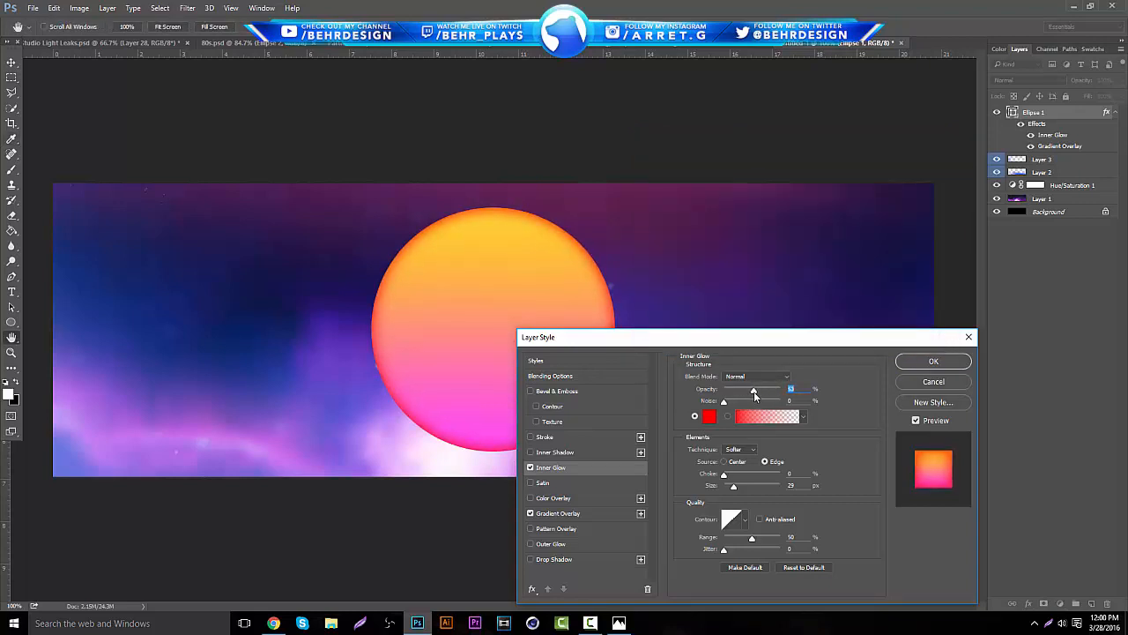
{"action": "left_click", "coordinate": [932, 360]}
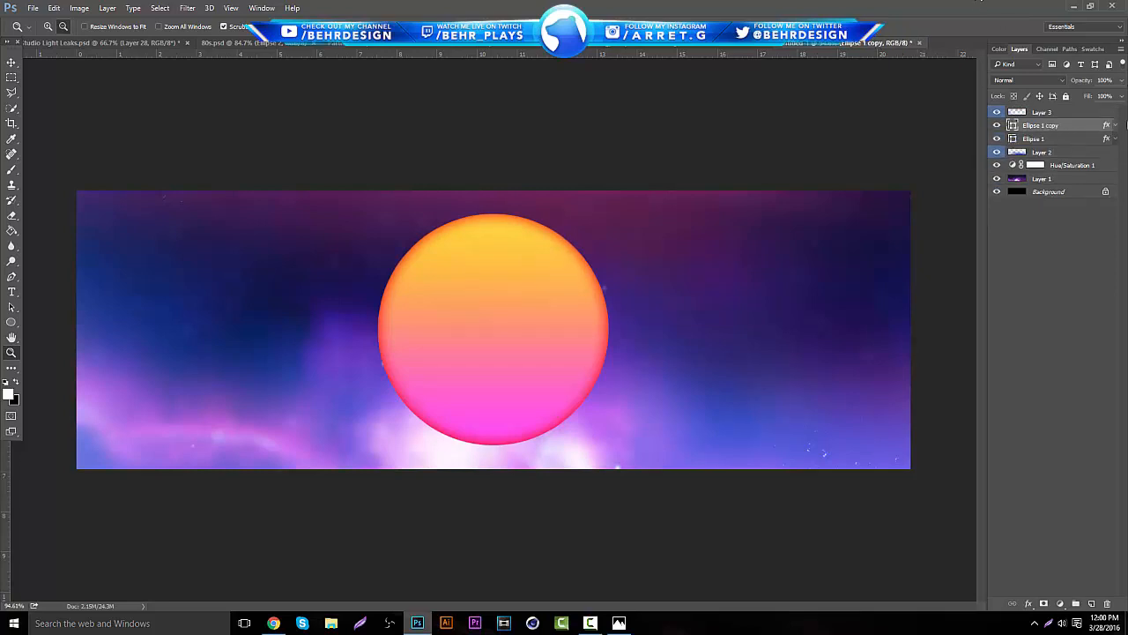
- Set the enlarged original sun to Soft Light at 26% opacity as a faint halo
{"action": "left_click", "coordinate": [1008, 139]}
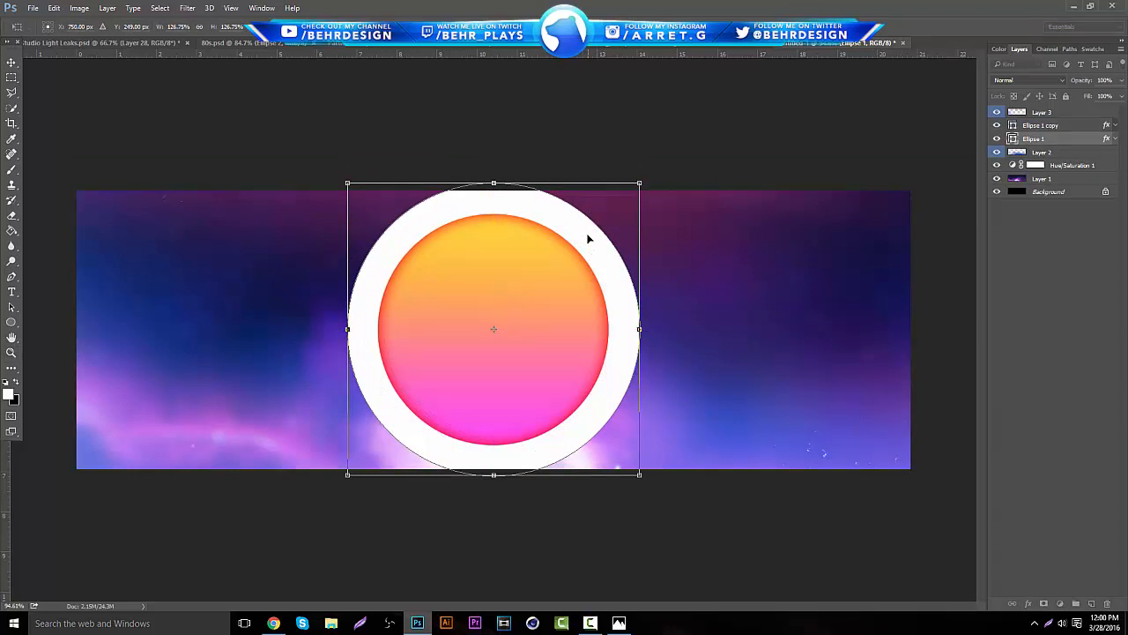
{"action": "left_click", "coordinate": [1032, 80]}
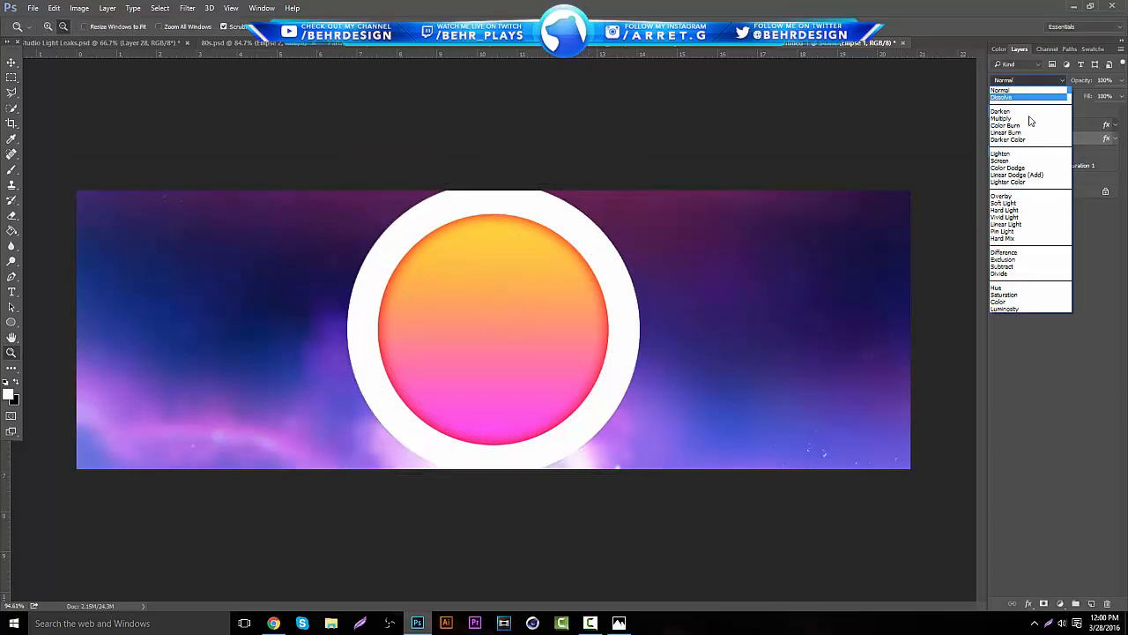
{"action": "left_click", "coordinate": [1003, 203]}
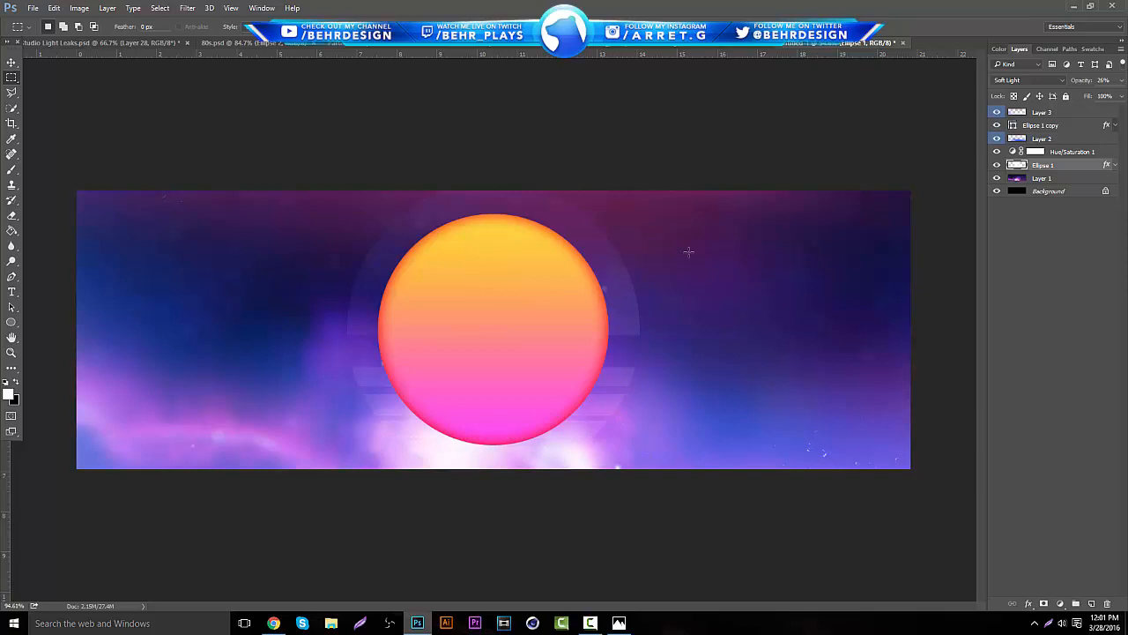
{"action": "left_click", "coordinate": [1027, 79]}
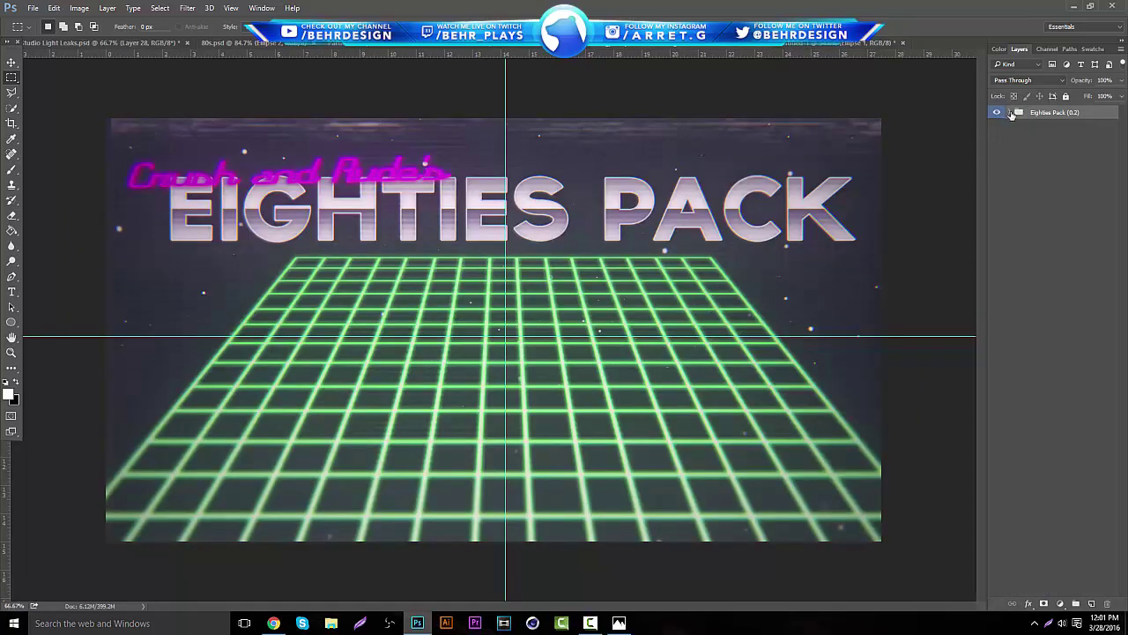
- Expand the Eighties Pack folders, open Noise, and carry Scanlines over to the banner
{"action": "left_click", "coordinate": [1016, 112]}
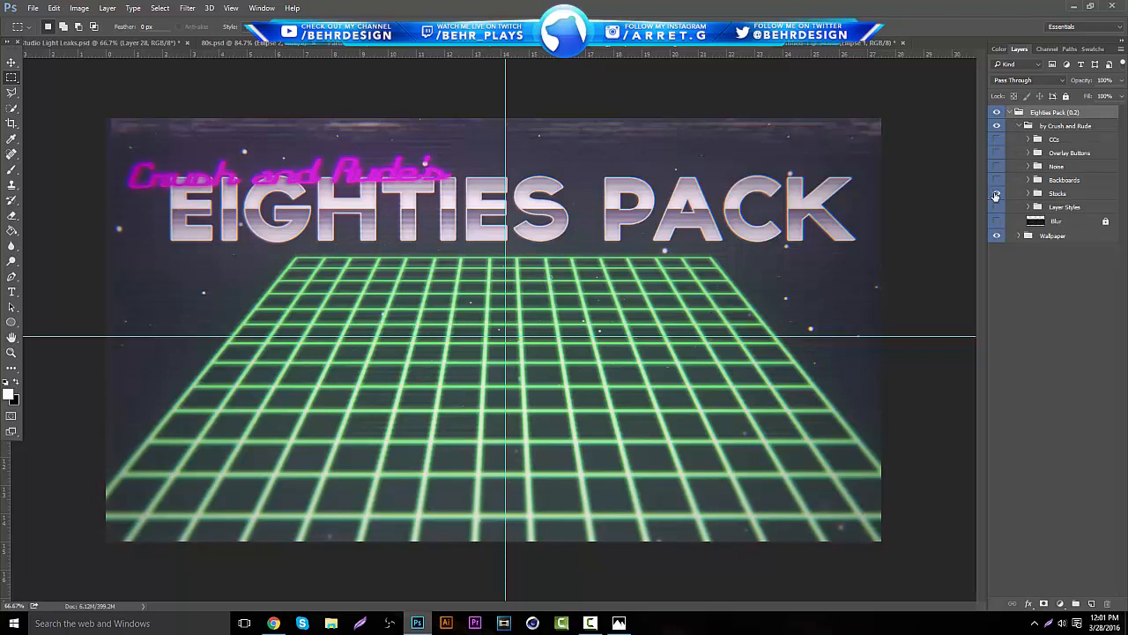
{"action": "left_click", "coordinate": [1020, 192]}
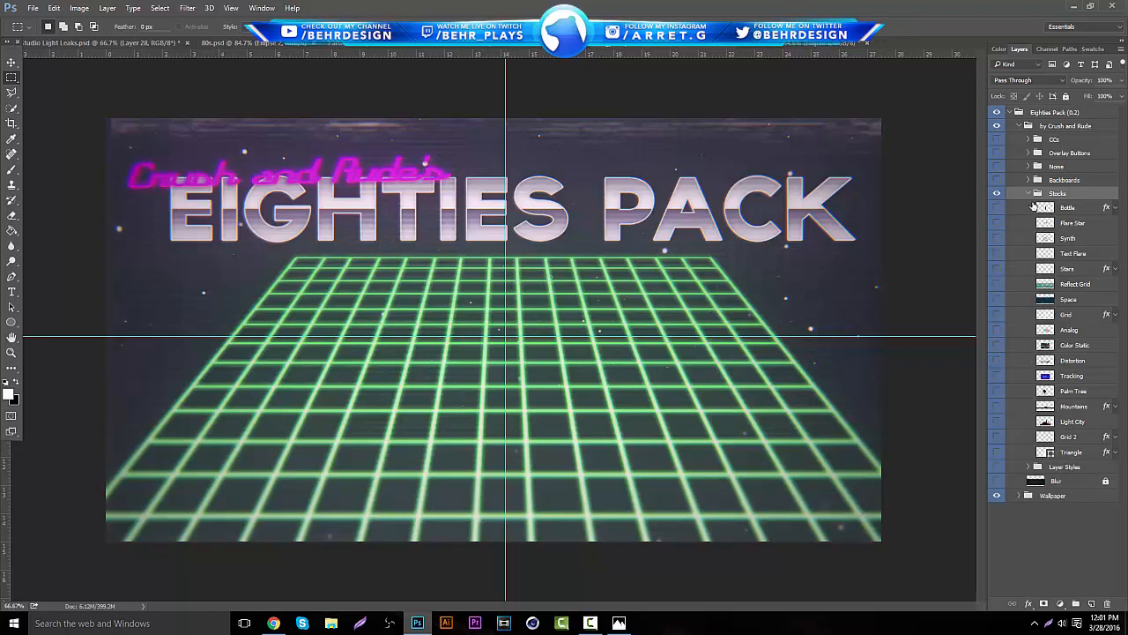
{"action": "left_click", "coordinate": [1028, 180]}
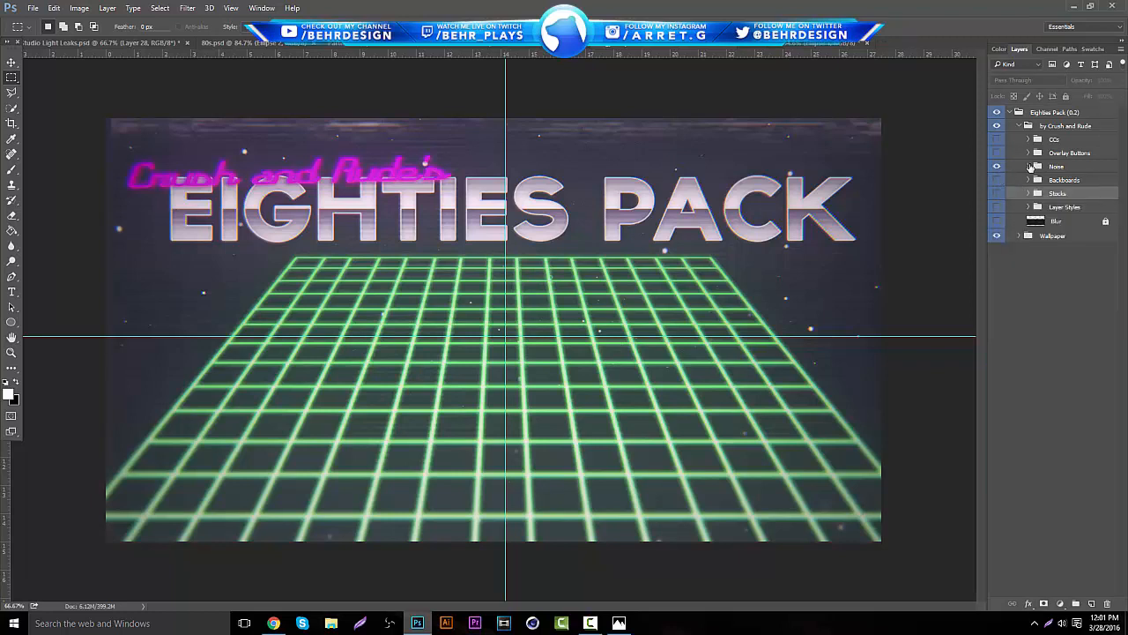
{"action": "left_click", "coordinate": [1029, 166]}
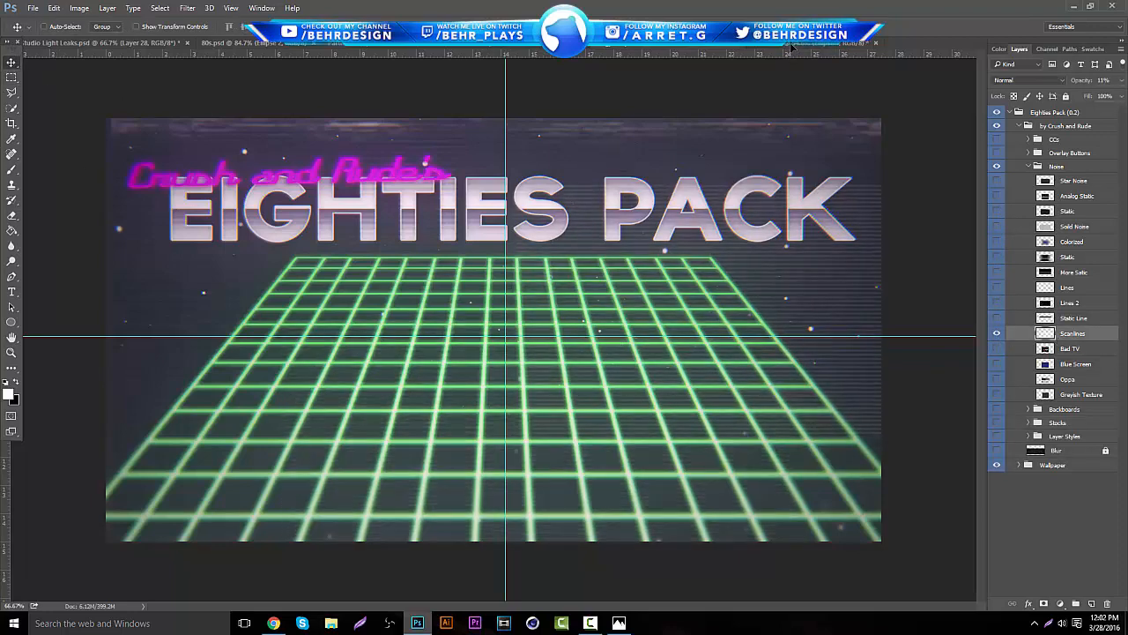
{"action": "left_click", "coordinate": [247, 44]}
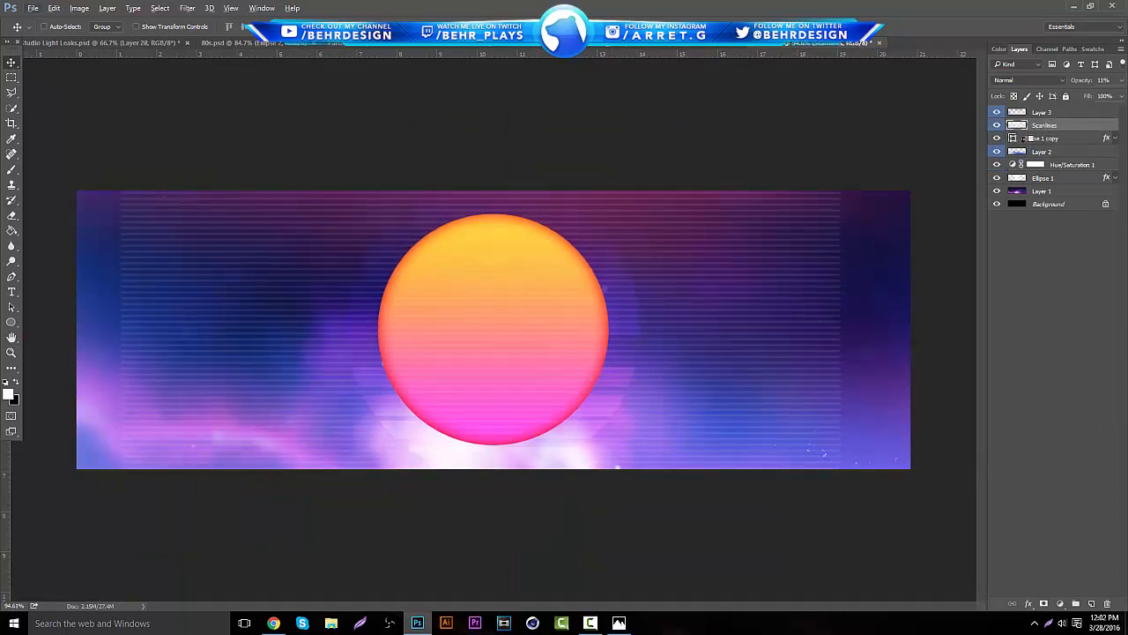
- Blend the Scanlines layer in Overlay at about 25% opacity, then return to the Eighties Pack
{"action": "left_click", "coordinate": [1049, 139]}
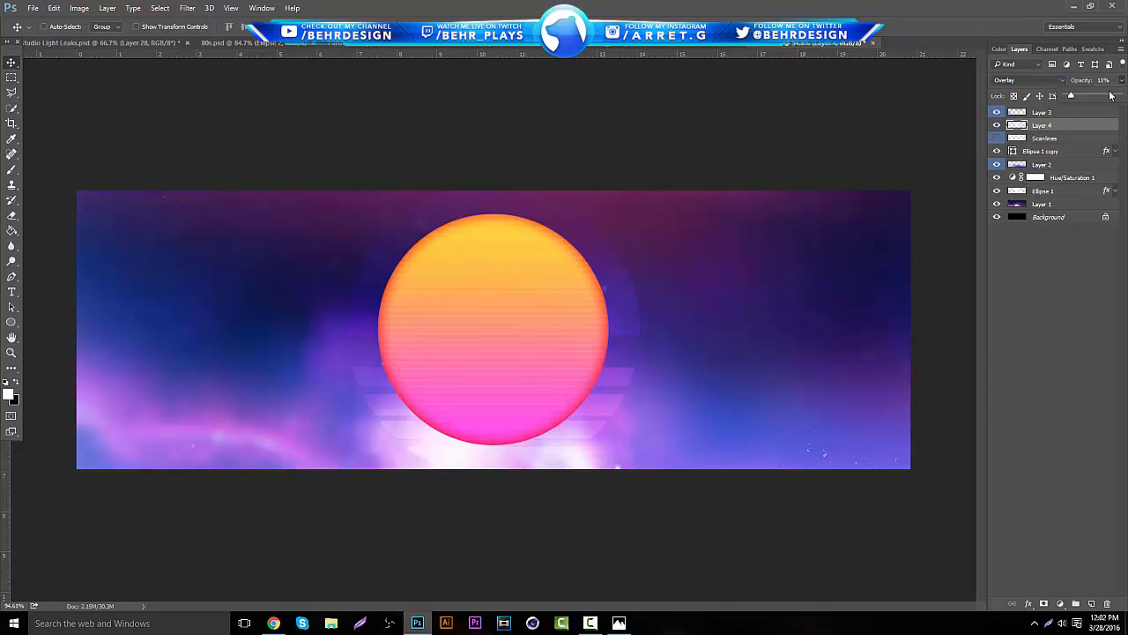
{"action": "left_click_drag", "start_coordinate": [1072, 95], "coordinate": [1087, 95]}
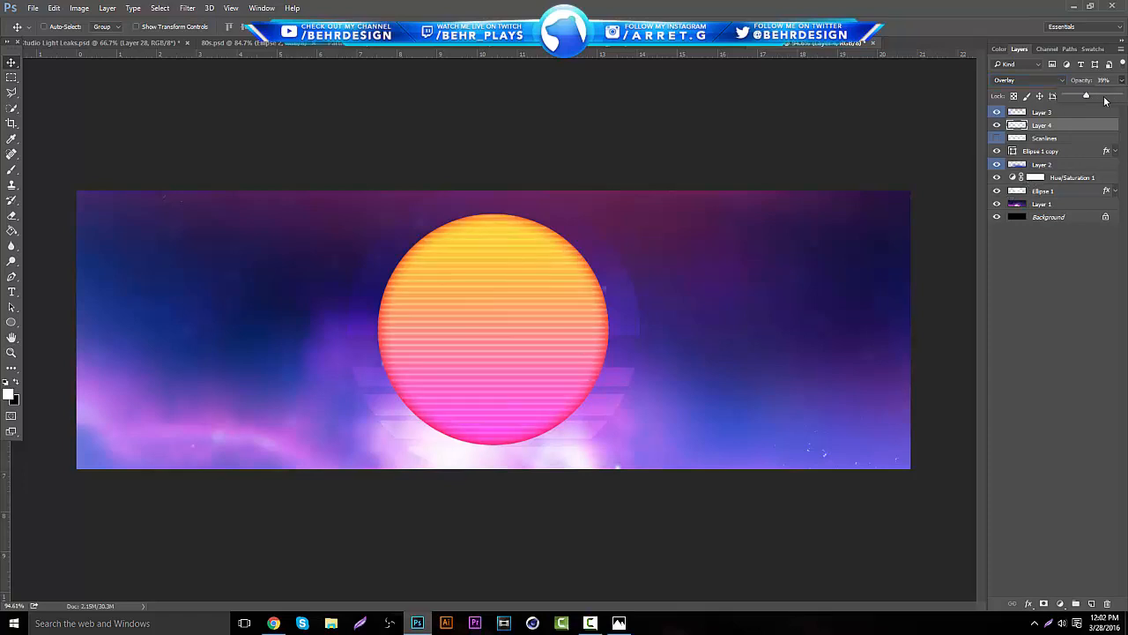
{"action": "left_click", "coordinate": [1019, 80]}
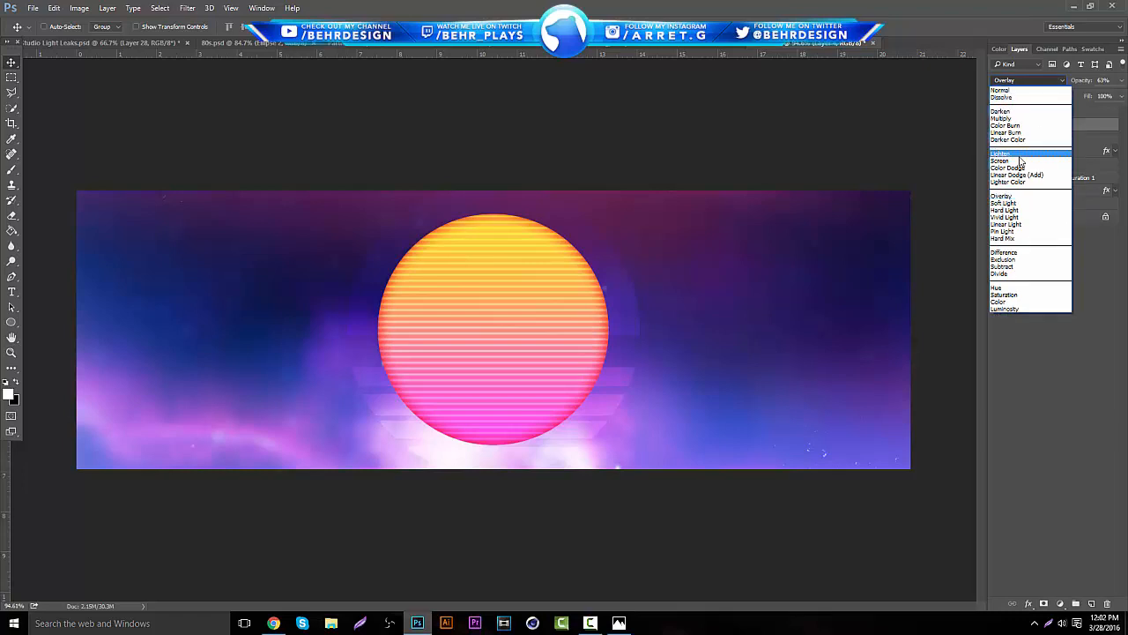
{"action": "left_click", "coordinate": [1001, 160]}
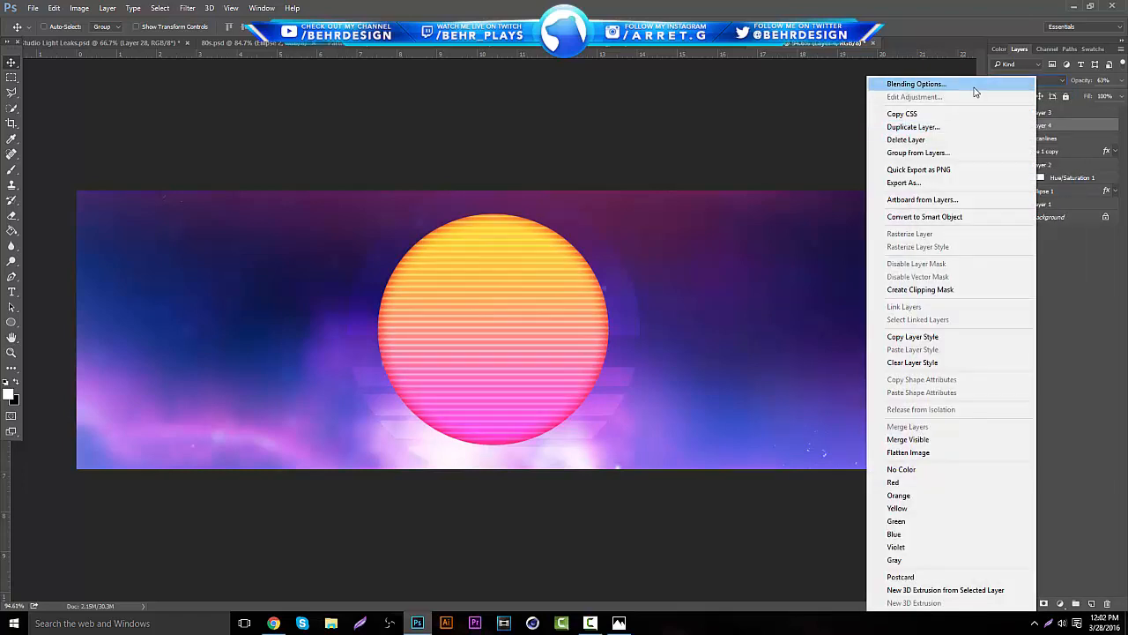
{"action": "left_click", "coordinate": [921, 84]}
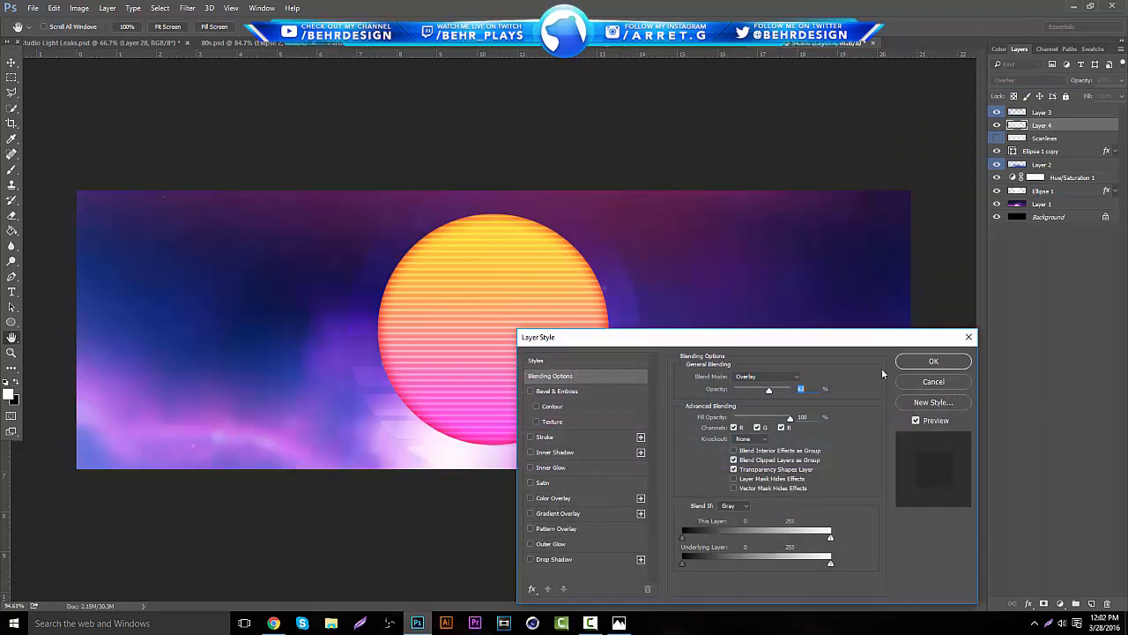
{"action": "left_click", "coordinate": [933, 361]}
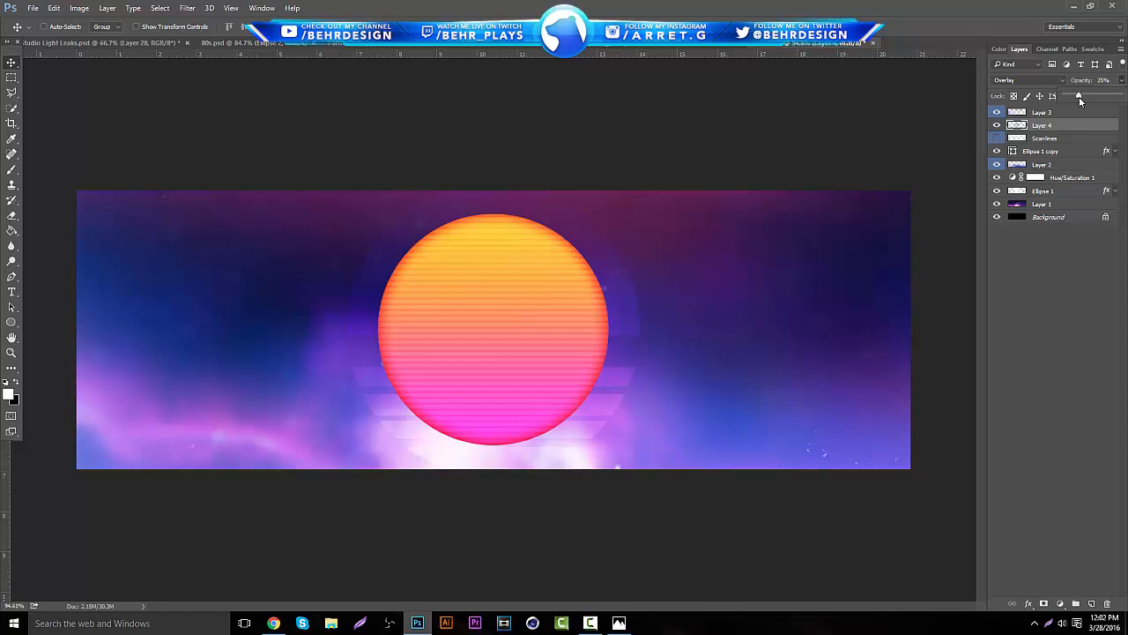
{"action": "mouse_move", "coordinate": [840, 4]}
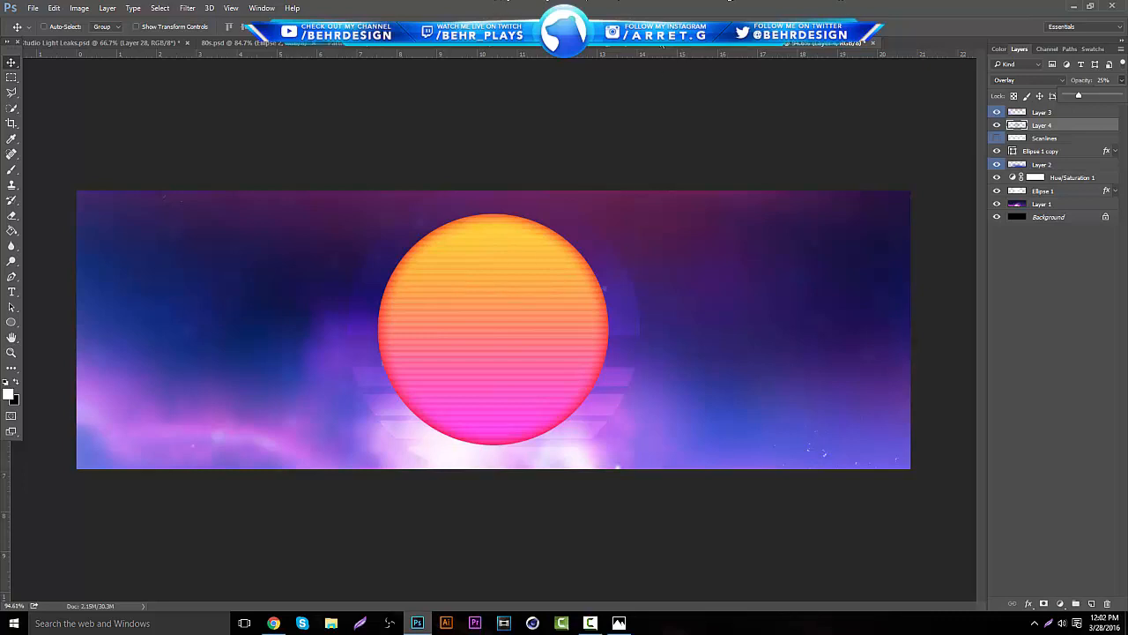
{"action": "left_click", "coordinate": [238, 43]}
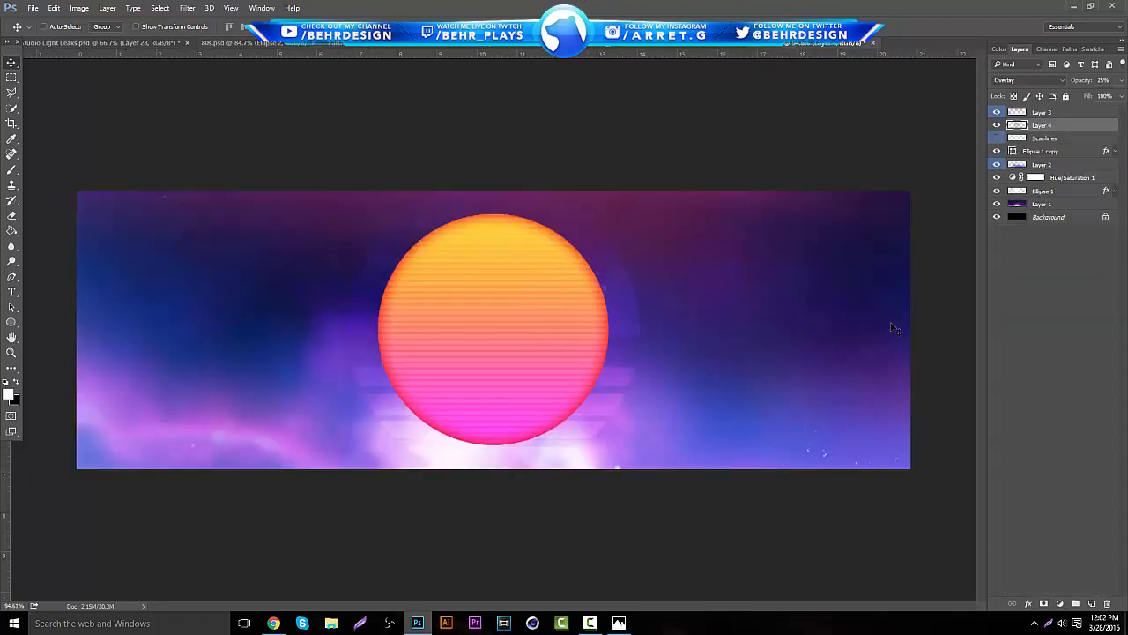
{"action": "left_click", "coordinate": [234, 44]}
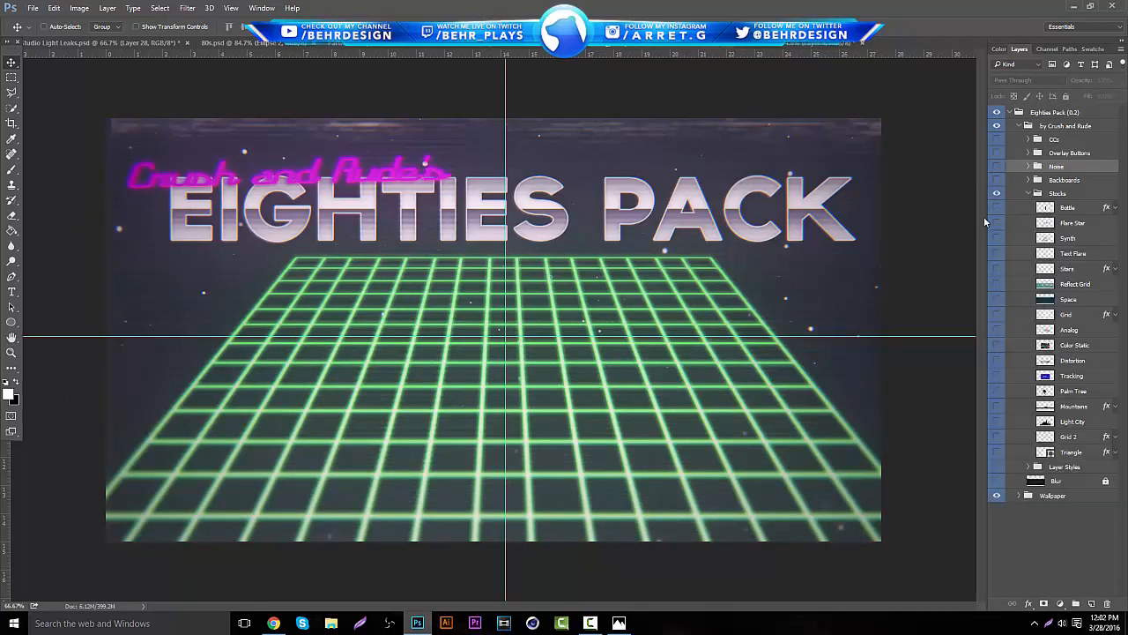
- Select the Stars graphic in the Eighties Pack's Stocks folder
{"action": "left_click", "coordinate": [997, 254]}
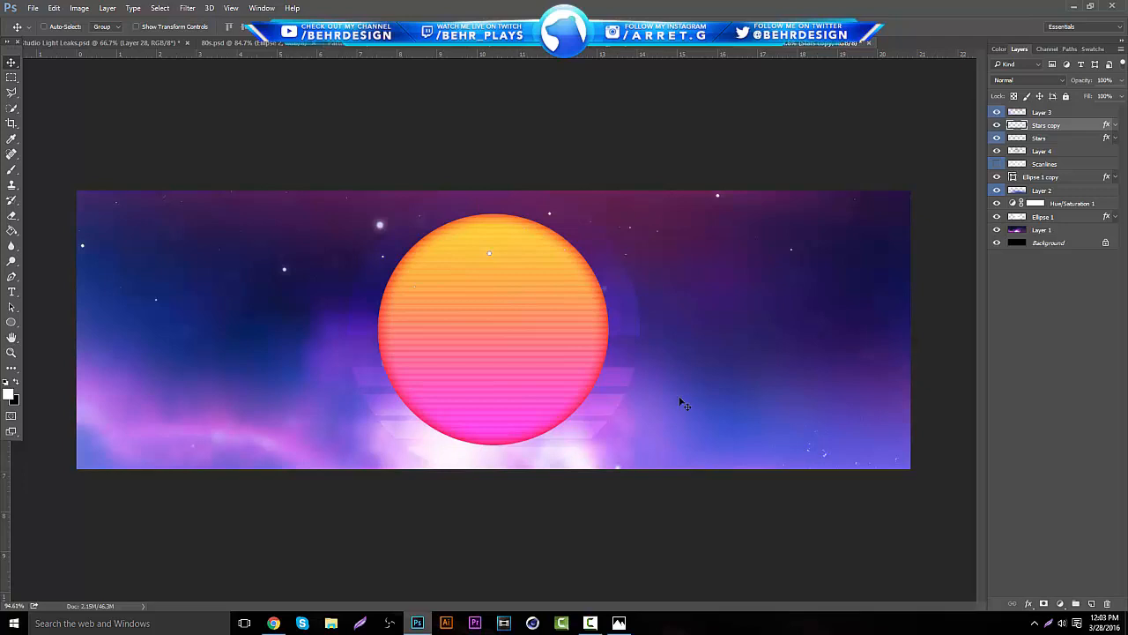
{"action": "mouse_move", "coordinate": [387, 50]}
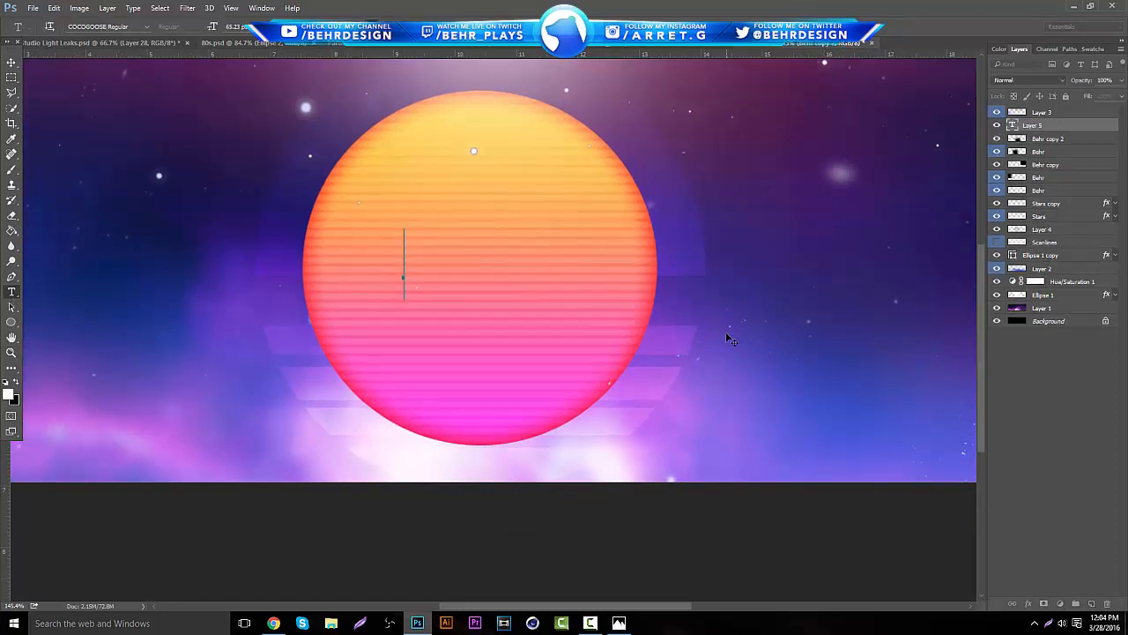
- Type 'BEHRDESIGN' across the sun and select the word for editing
{"action": "type", "text": "BEHRDESIGN"}
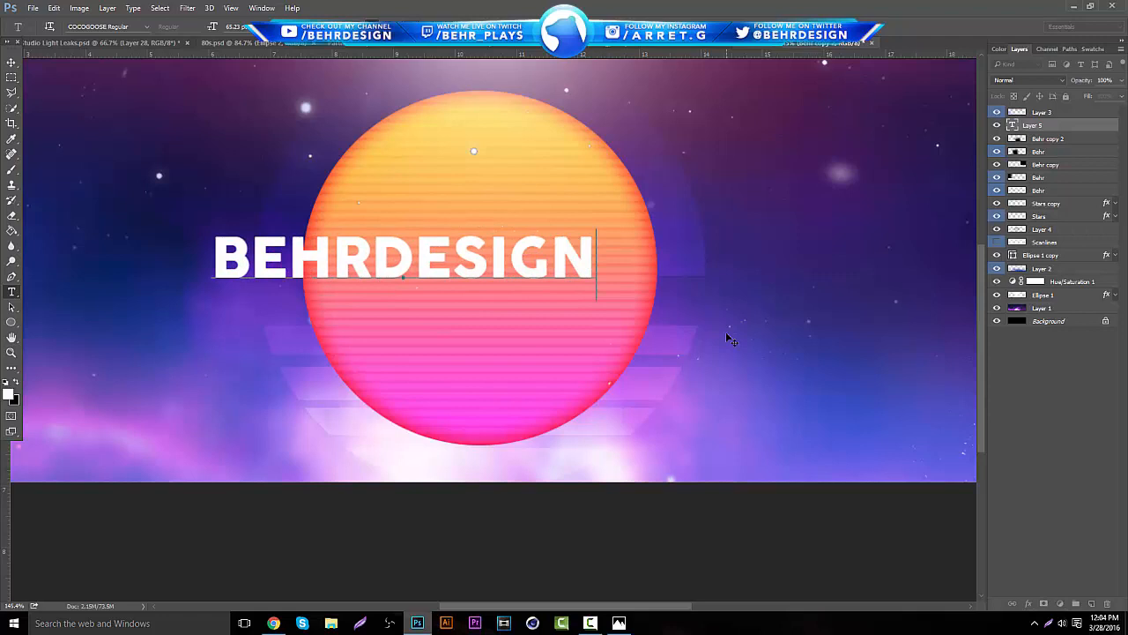
{"action": "double_click", "coordinate": [480, 258]}
{"action": "type", "text": "GARRETT"}
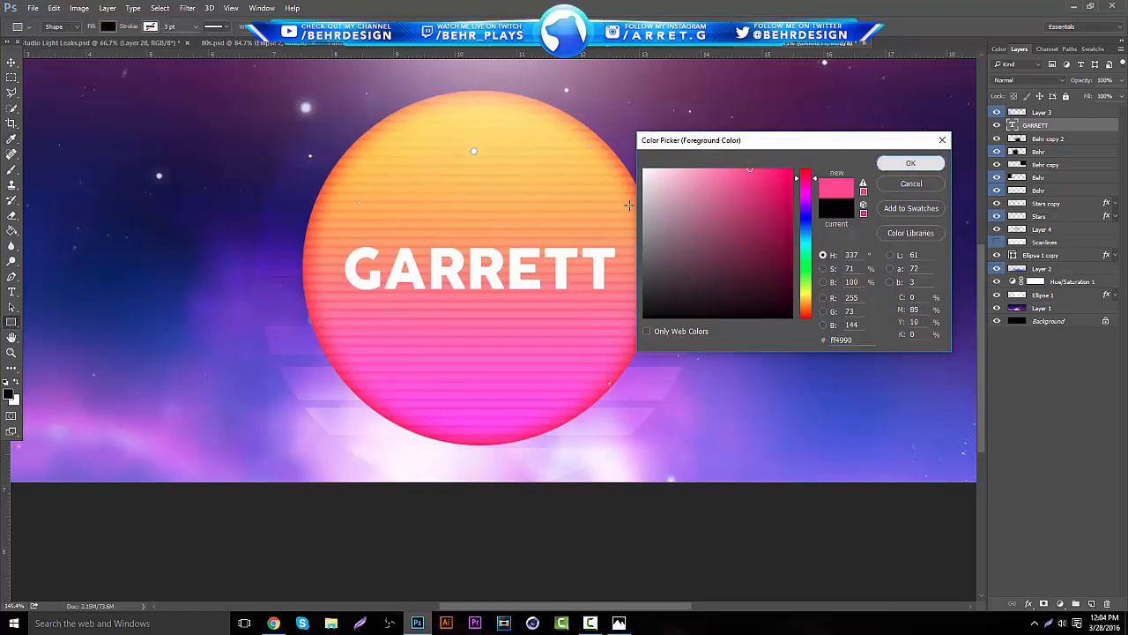
- Set the pink colour of the label box behind GARRETT
{"action": "left_click", "coordinate": [909, 163]}
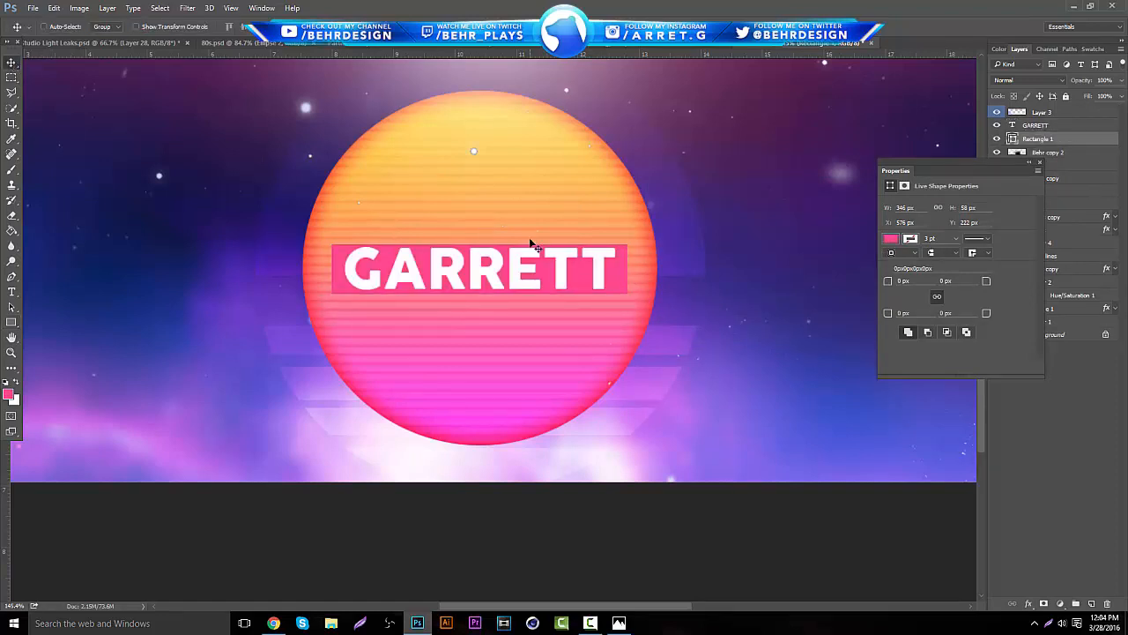
{"action": "left_click", "coordinate": [480, 269]}
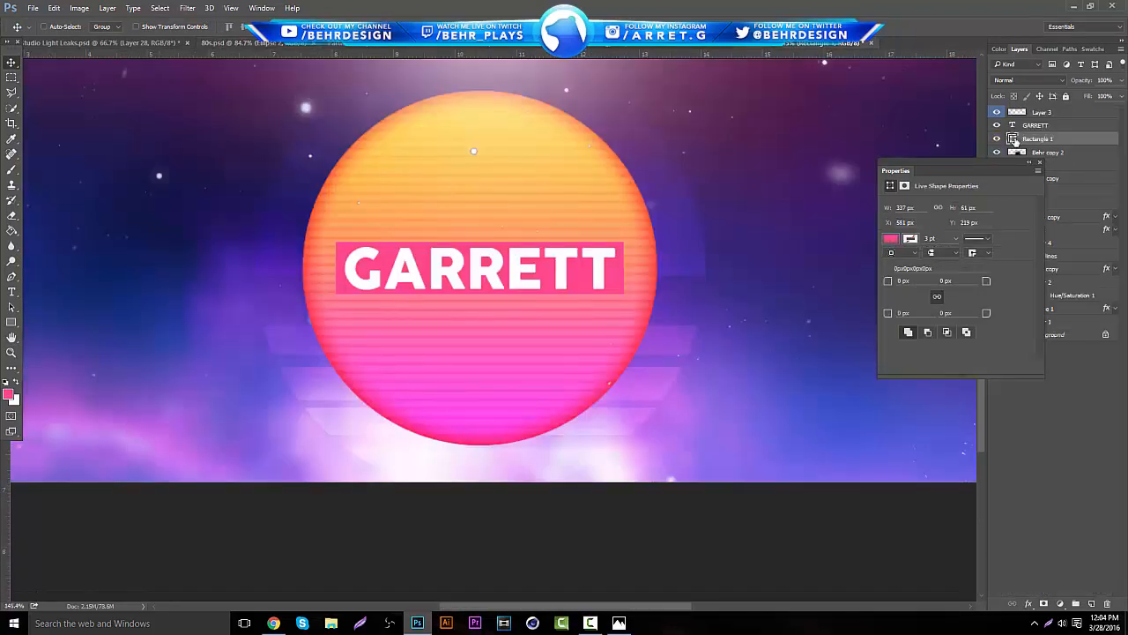
{"action": "left_click", "coordinate": [891, 238]}
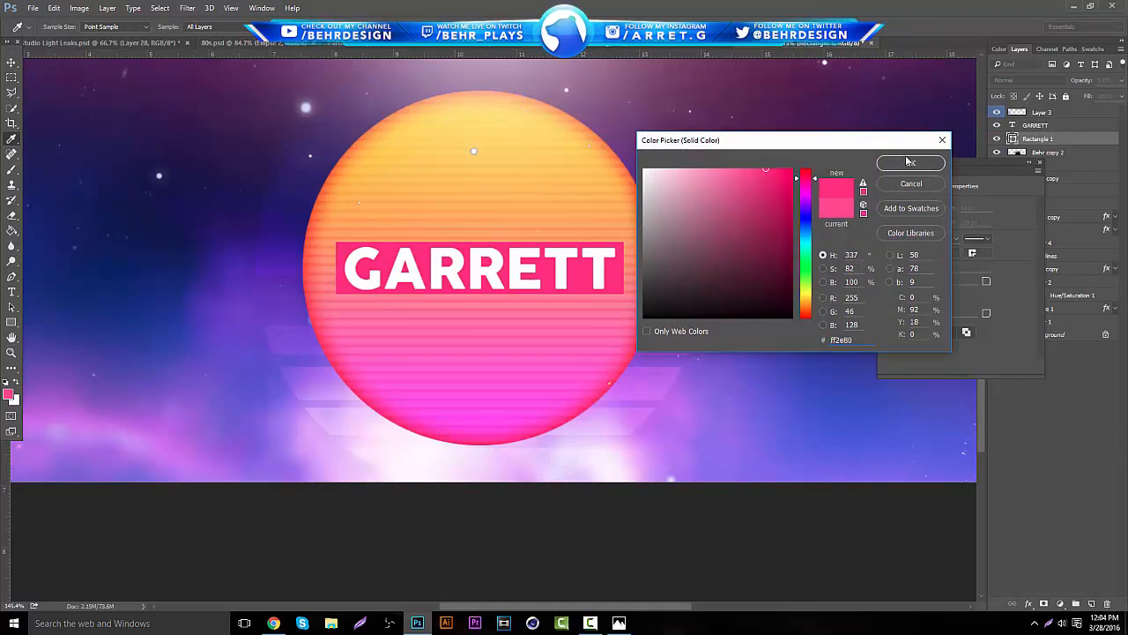
{"action": "left_click", "coordinate": [911, 163]}
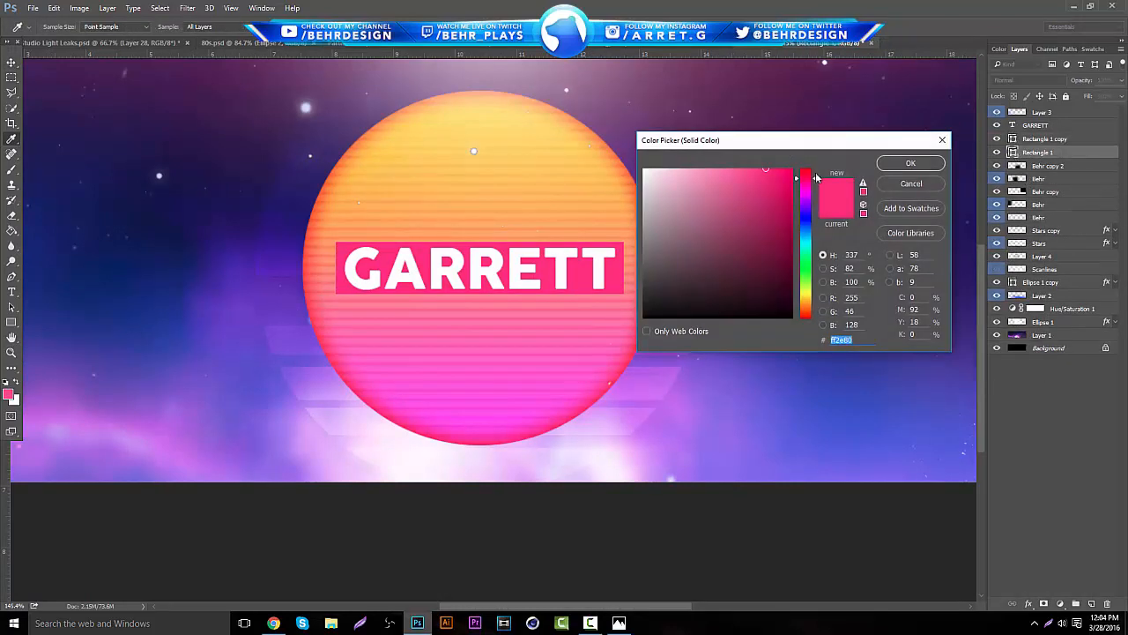
- Tint the duplicated label box purple and set the duplicated GARRETT text colour
{"action": "left_click", "coordinate": [806, 176]}
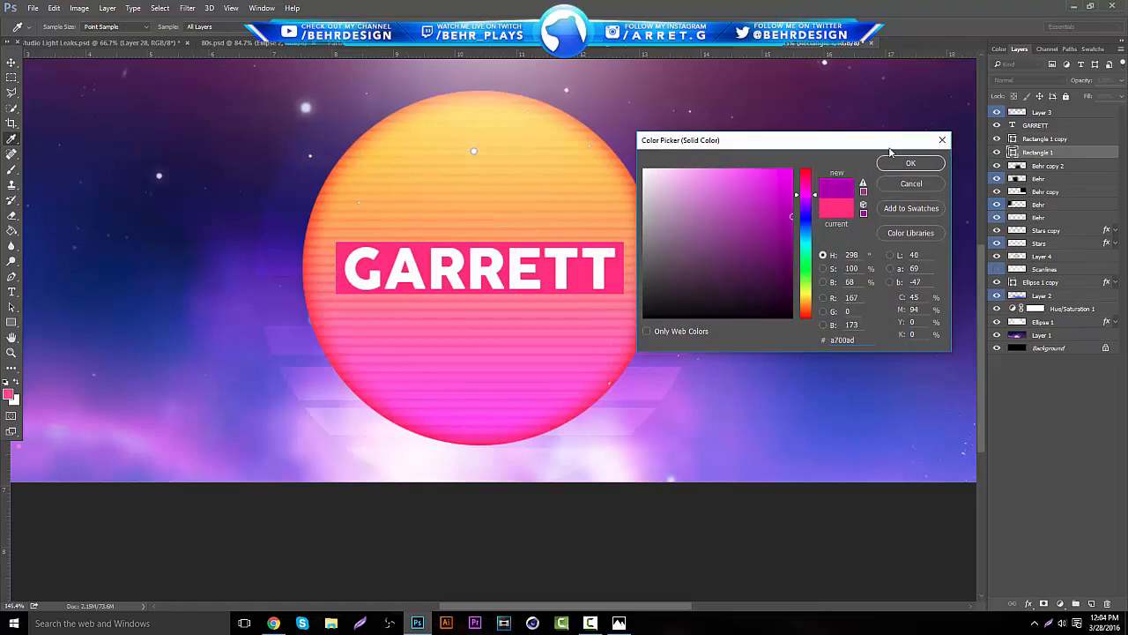
{"action": "left_click", "coordinate": [911, 163]}
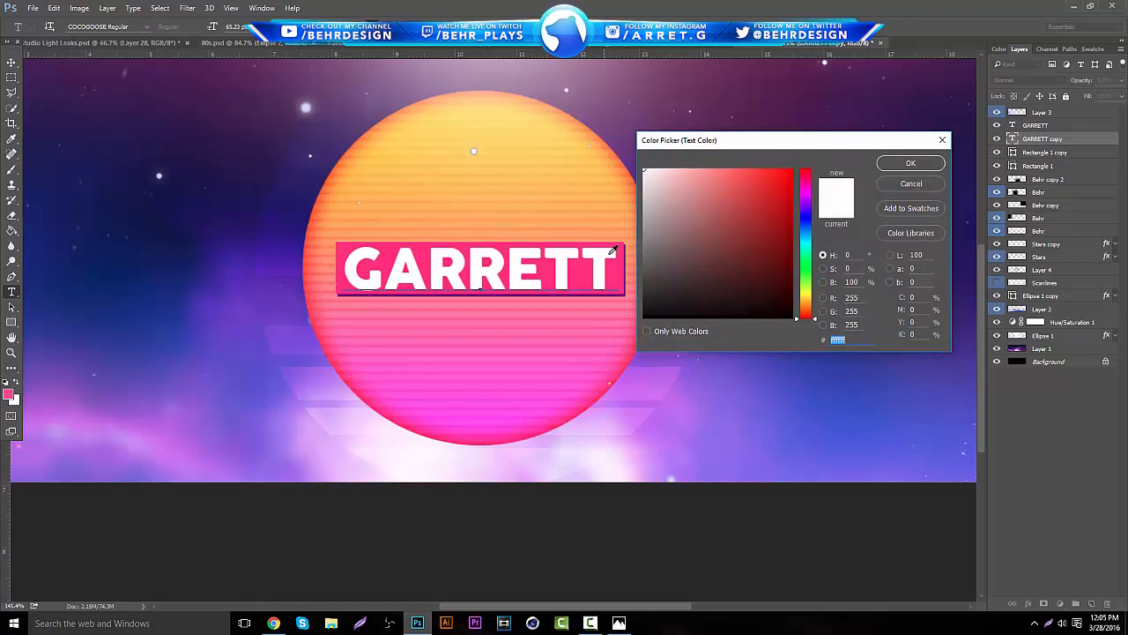
{"action": "left_click", "coordinate": [731, 168]}
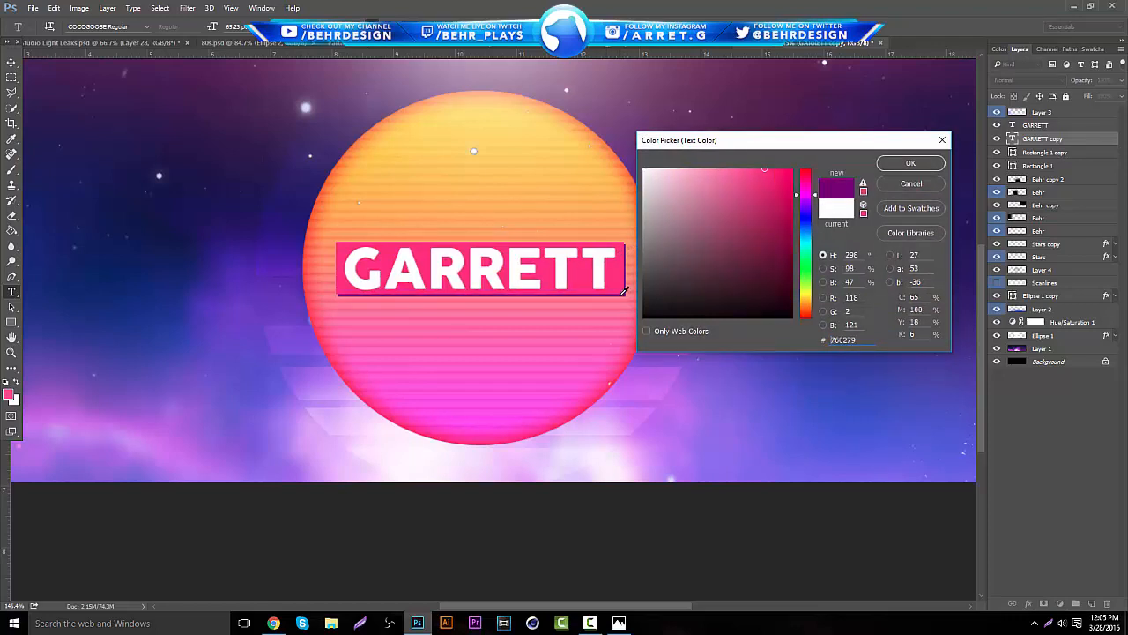
{"action": "left_click", "coordinate": [909, 163]}
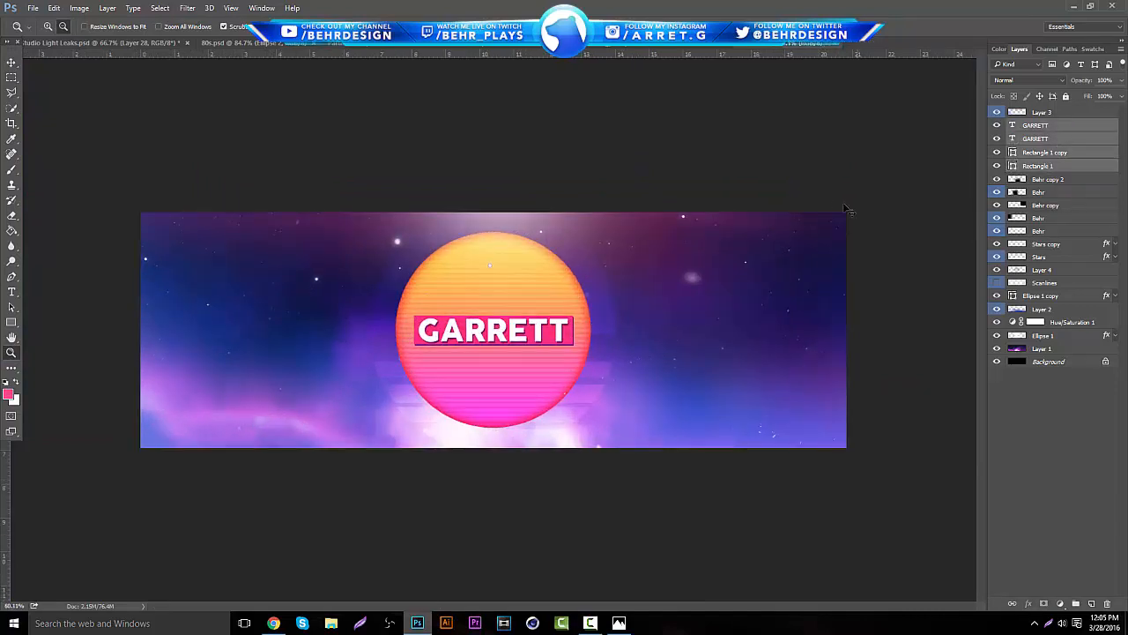
- Start Free Transform on the merged GARRETT label from the Edit menu
{"action": "left_click", "coordinate": [57, 8]}
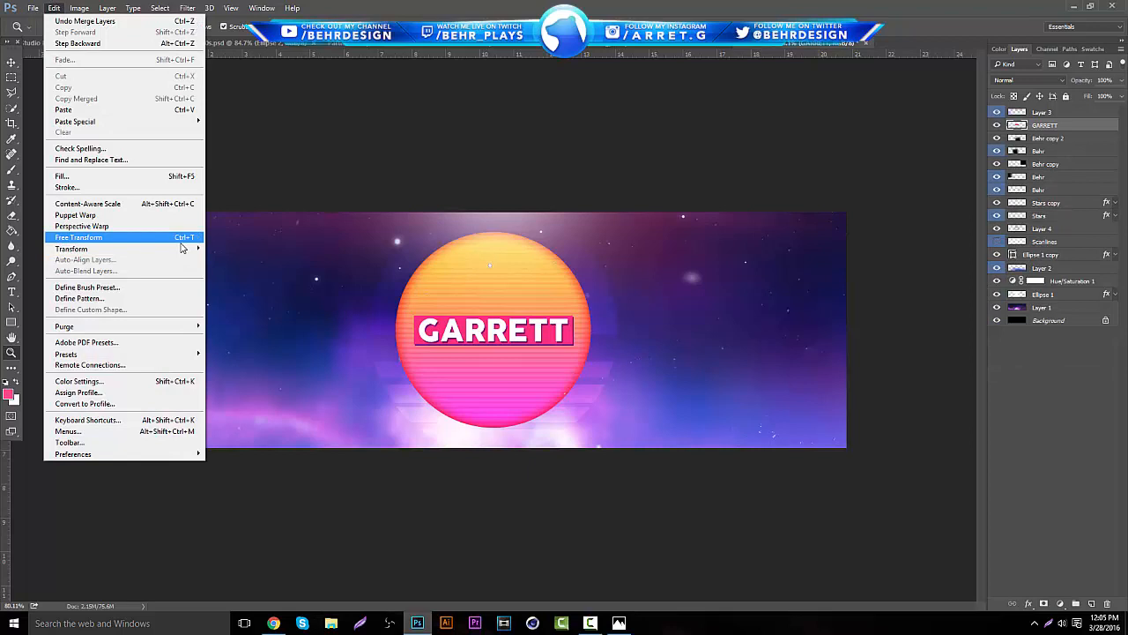
{"action": "left_click", "coordinate": [79, 237]}
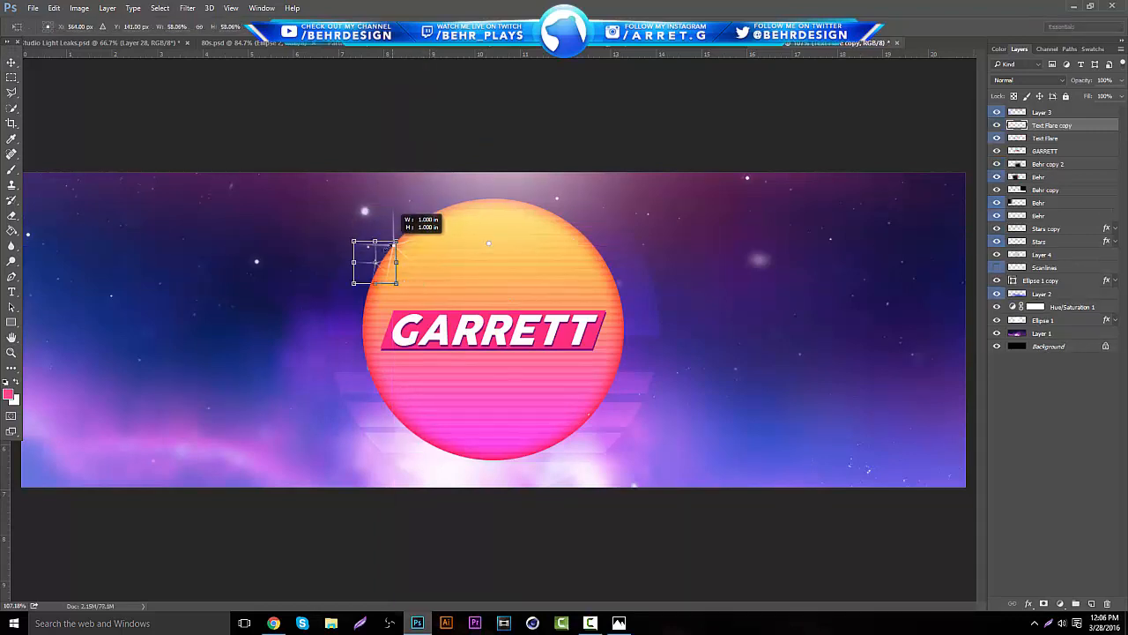
- Shrink the sparkle flare near the top of the sun with Free Transform
{"action": "left_click_drag", "start_coordinate": [375, 260], "coordinate": [591, 318]}
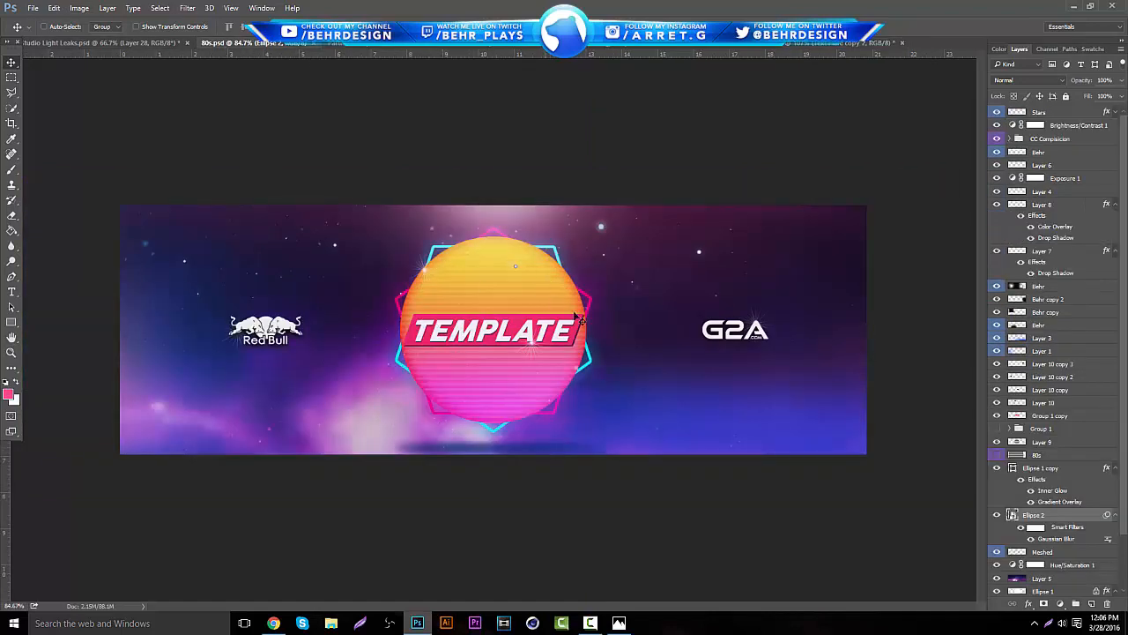
{"action": "mouse_move", "coordinate": [783, 292]}
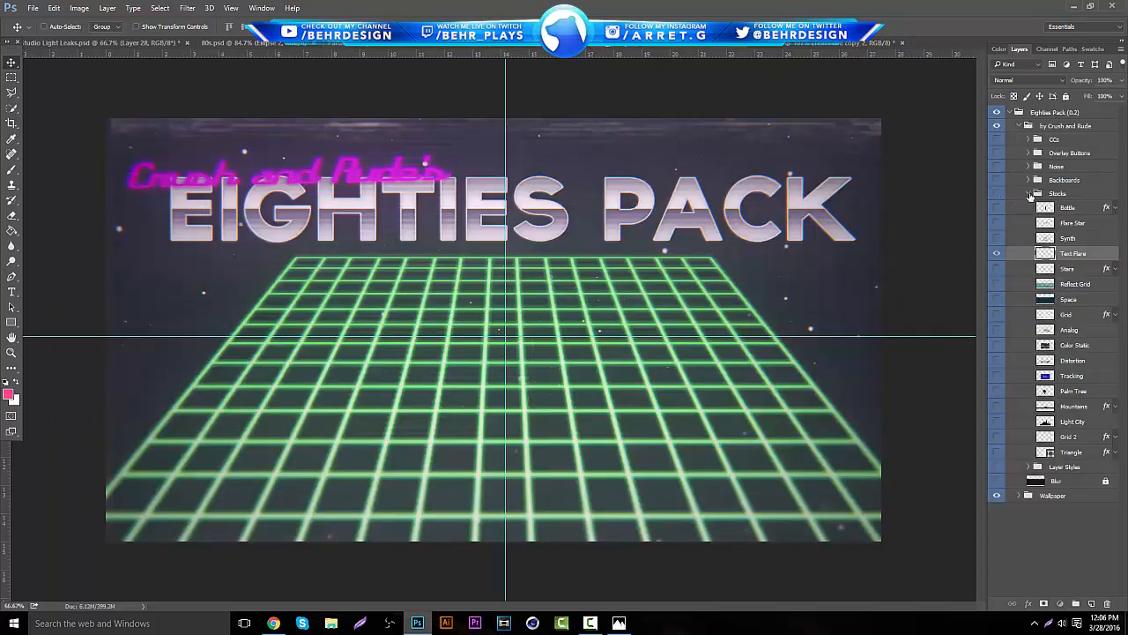
- Expand the Eighties Pack Backboards folder and enable the Meshed hexagon shapes
{"action": "left_click", "coordinate": [1029, 180]}
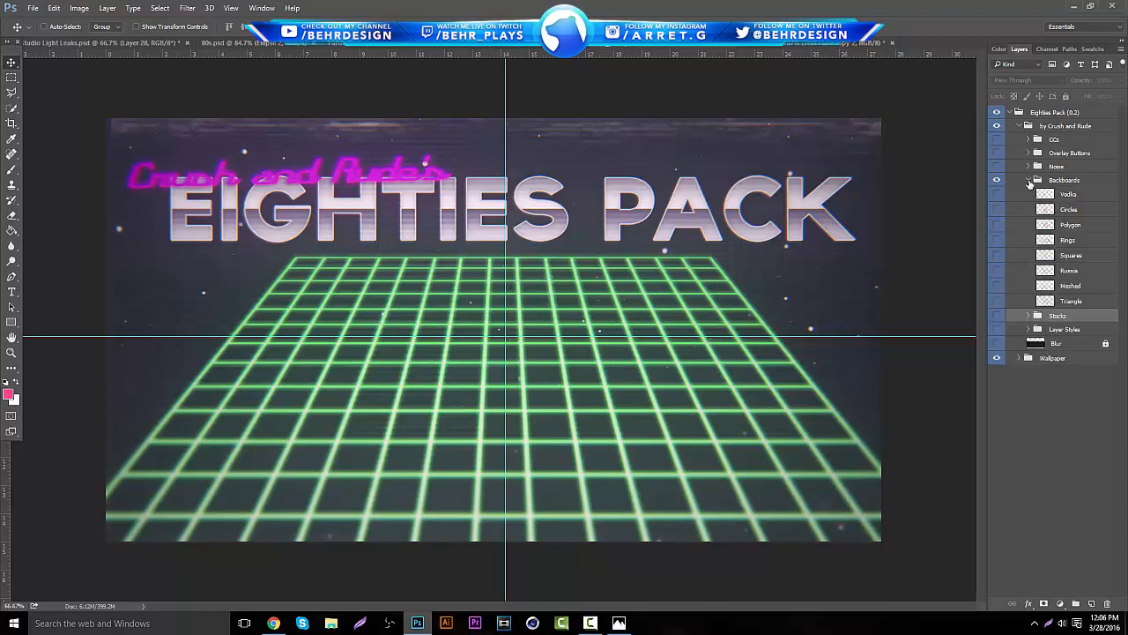
{"action": "left_click", "coordinate": [996, 286]}
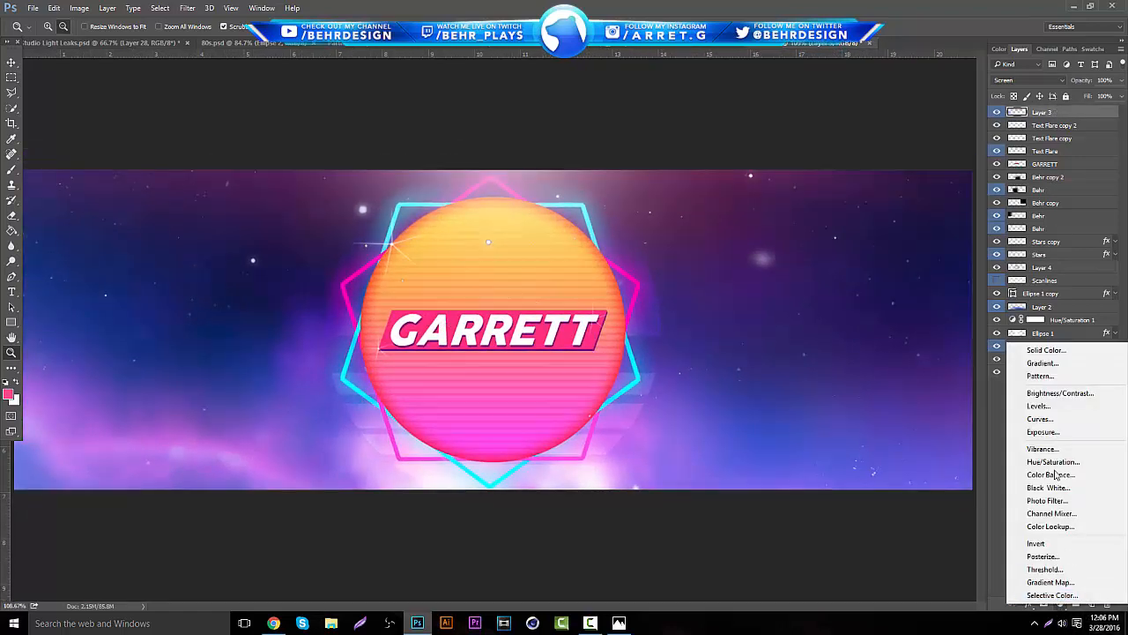
- Add Brightness/Contrast with Contrast 52 and Hue/Saturation with Saturation +6
{"action": "left_click", "coordinate": [1061, 392]}
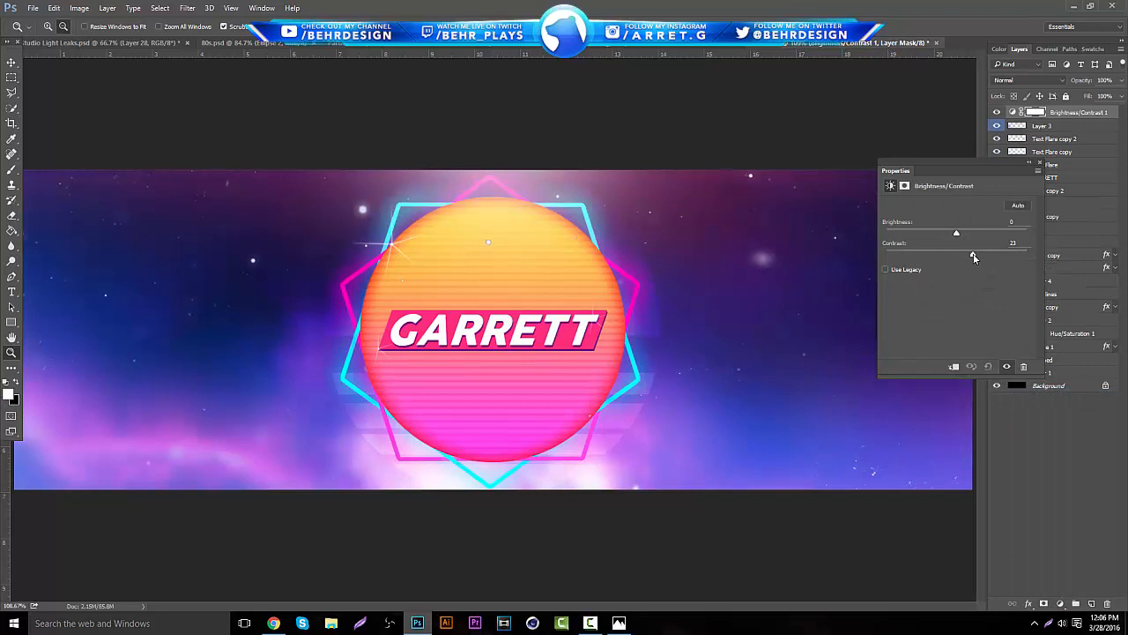
{"action": "left_click_drag", "start_coordinate": [974, 256], "coordinate": [1001, 257]}
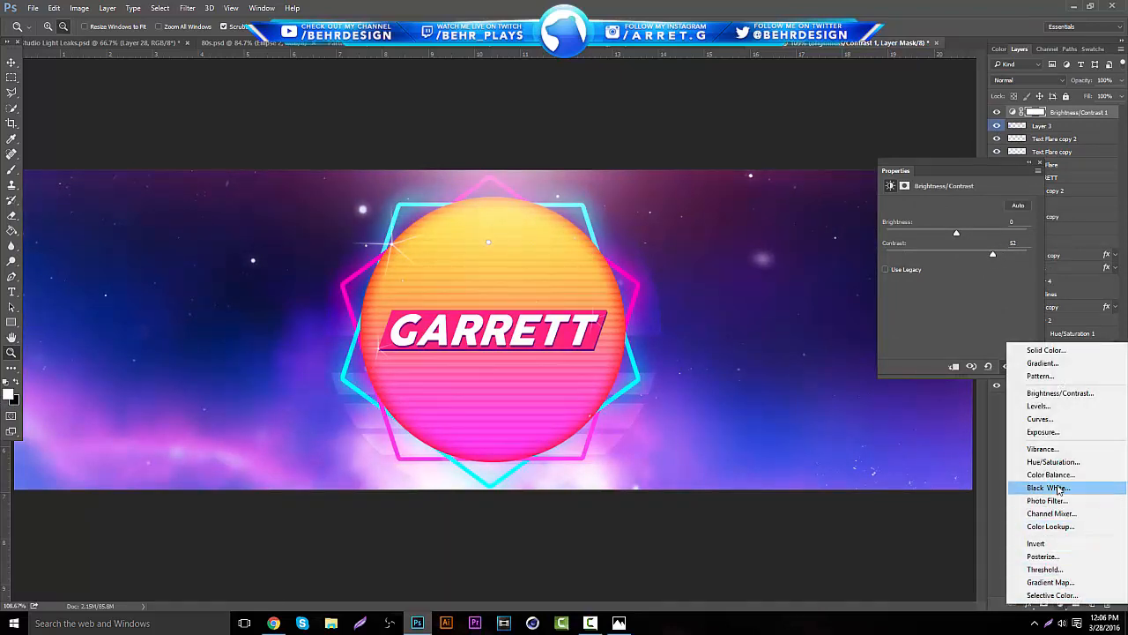
{"action": "left_click", "coordinate": [1054, 462]}
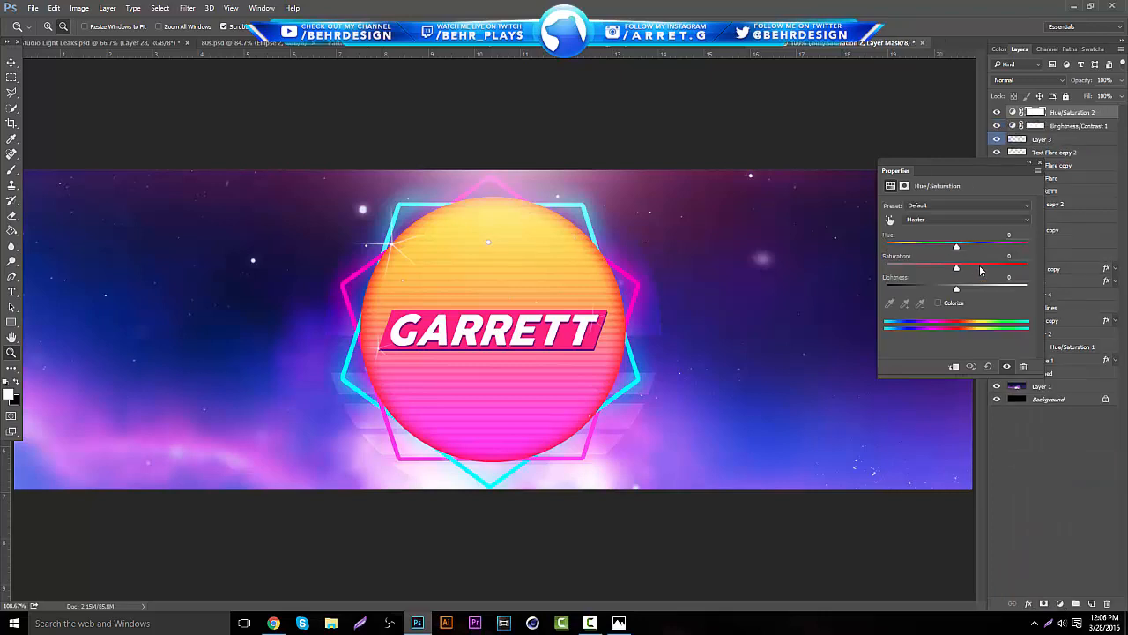
{"action": "left_click_drag", "start_coordinate": [957, 267], "coordinate": [961, 267]}
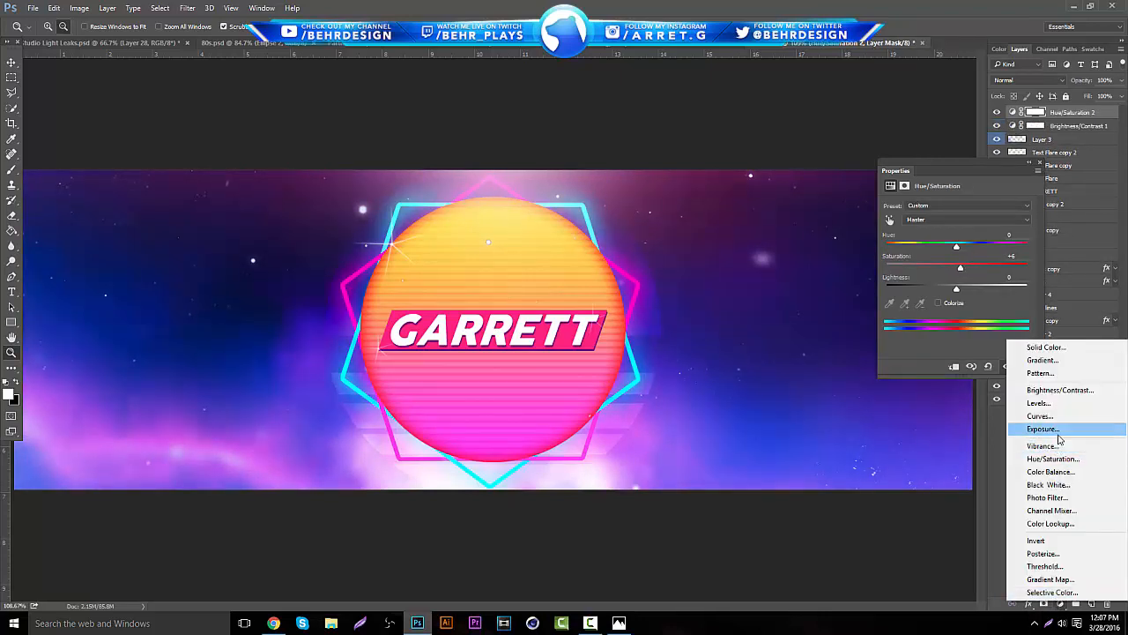
- Add an Exposure adjustment layer that darkens the banner to -0.17
{"action": "left_click", "coordinate": [1042, 429]}
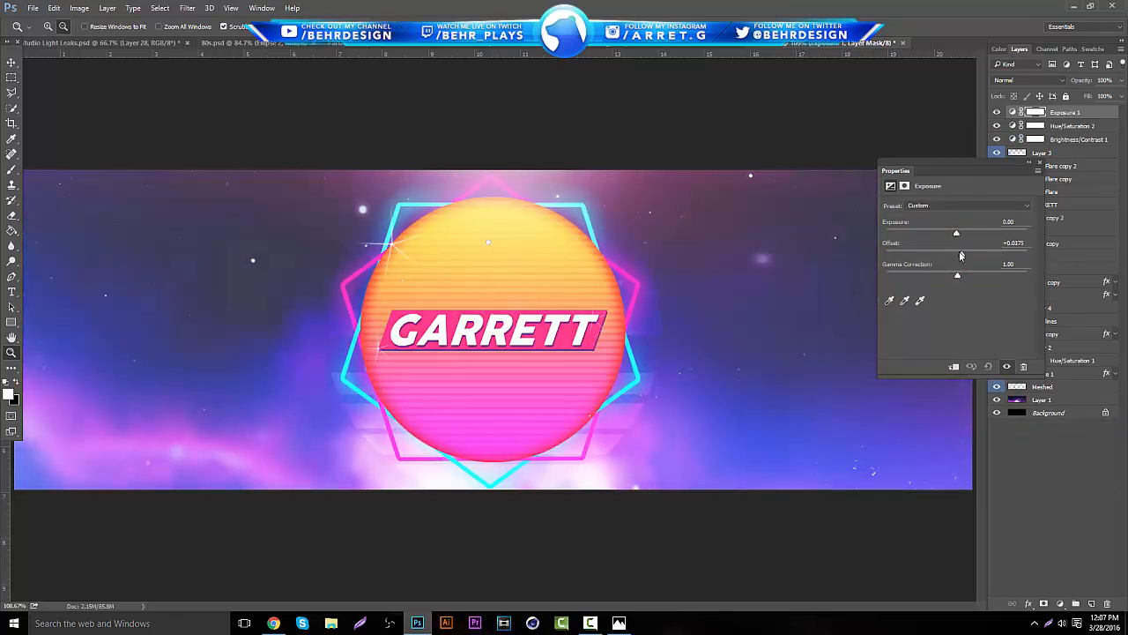
{"action": "left_click_drag", "start_coordinate": [957, 232], "coordinate": [965, 232]}
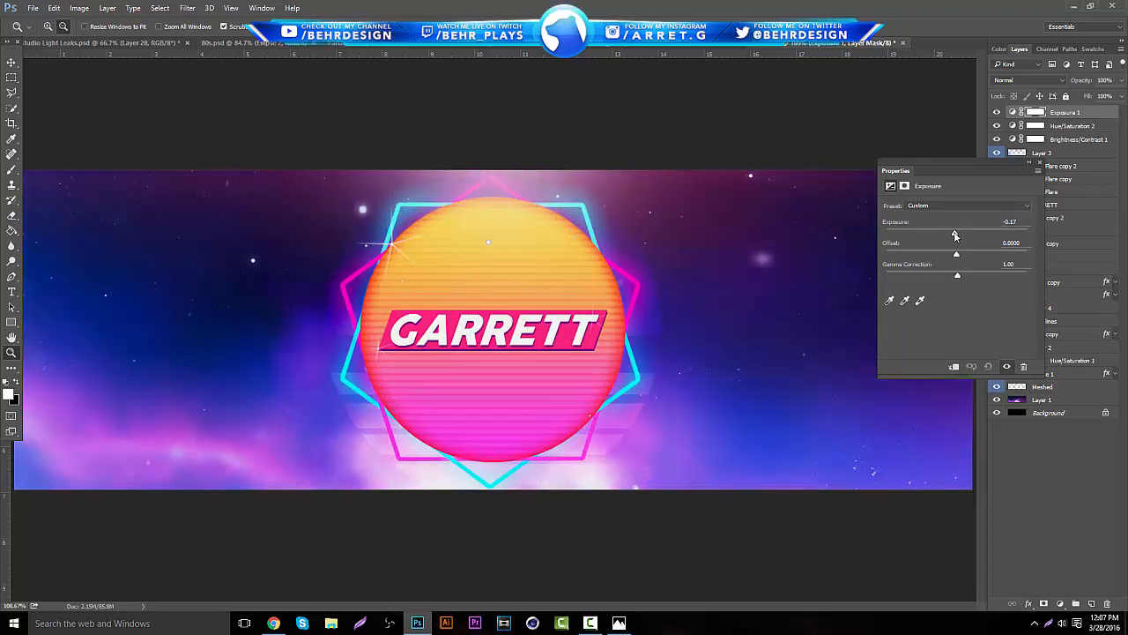
{"action": "left_click_drag", "start_coordinate": [955, 233], "coordinate": [959, 233]}
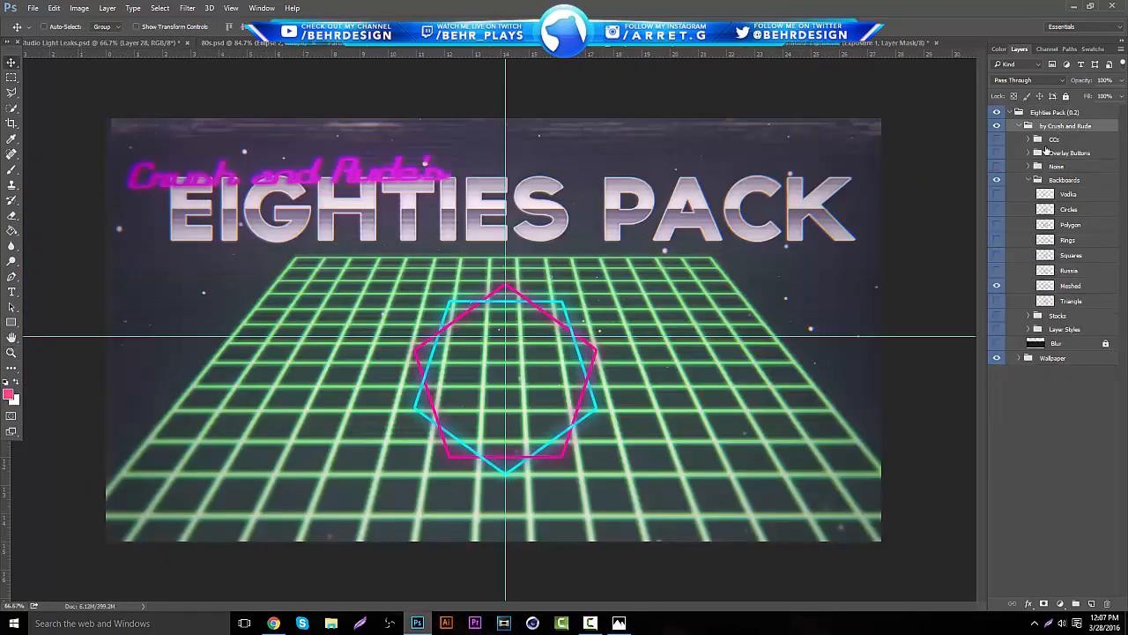
- Expand the CCs colour-correction folder and preview the VHS CC grade, then hide it
{"action": "left_click", "coordinate": [1027, 140]}
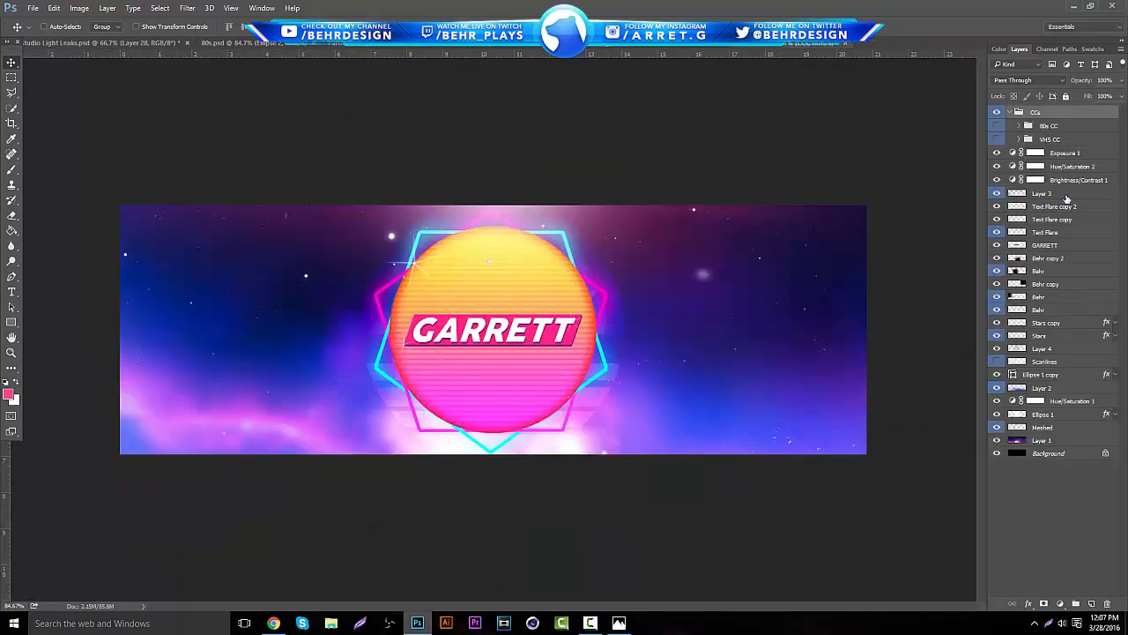
{"action": "left_click", "coordinate": [996, 140]}
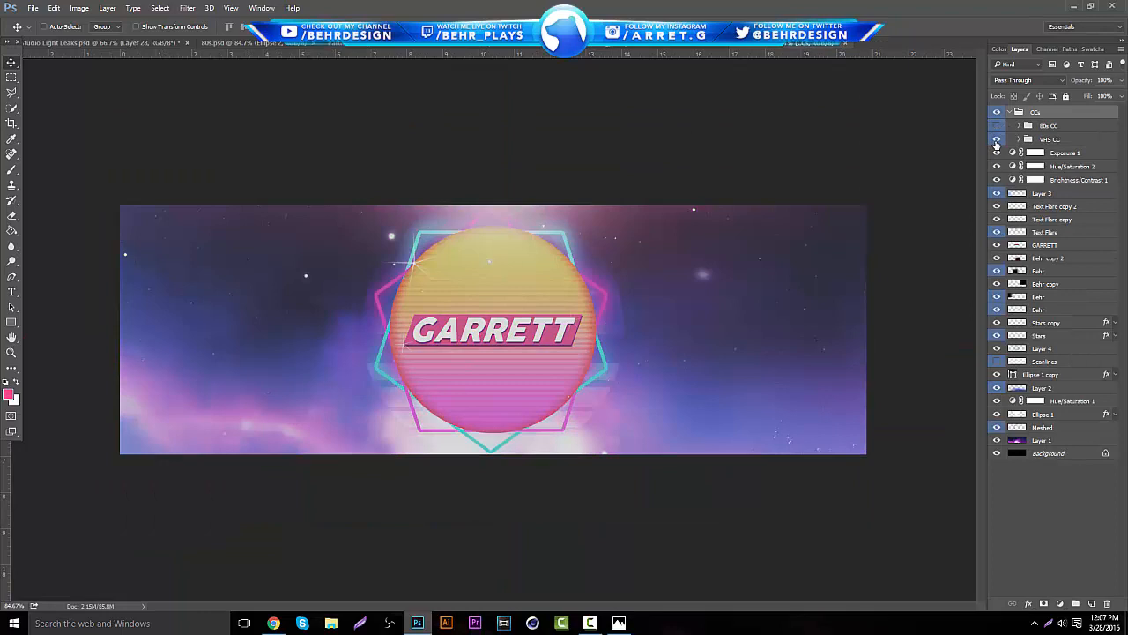
{"action": "left_click", "coordinate": [997, 139]}
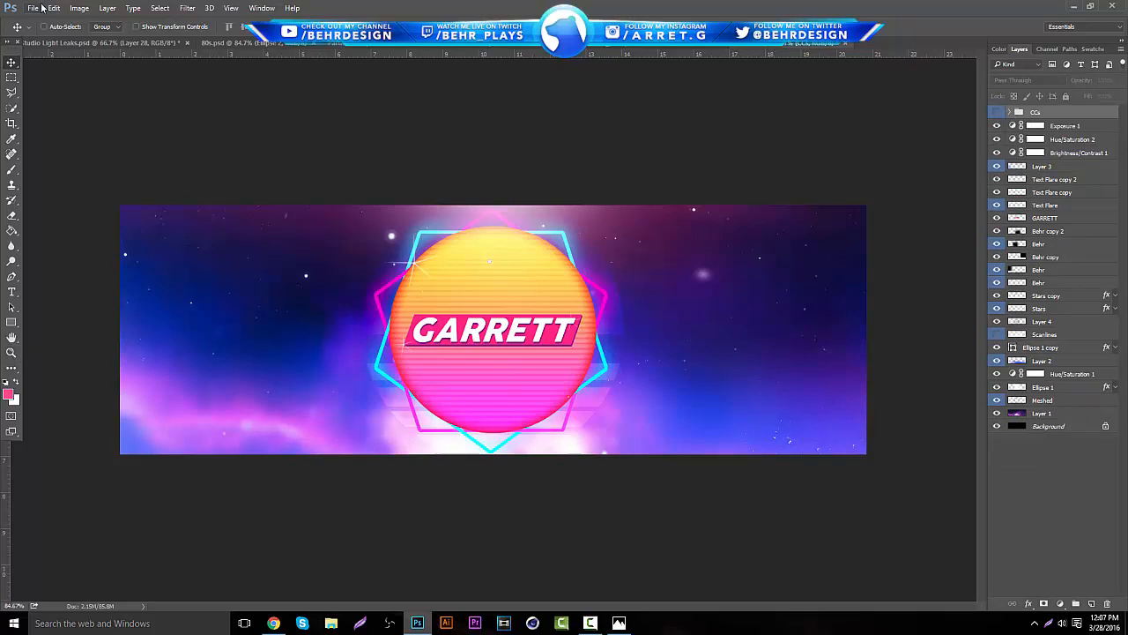
{"action": "left_click", "coordinate": [34, 8]}
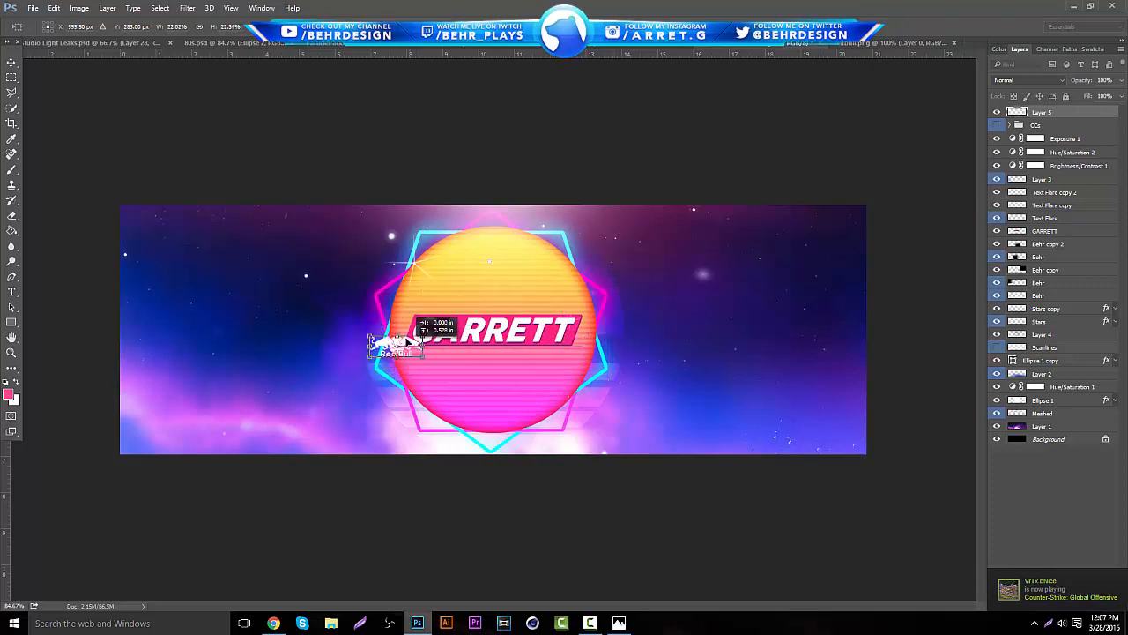
- Move the Red Bull logo left of the sun and give it a Drop Shadow
{"action": "left_click_drag", "start_coordinate": [397, 342], "coordinate": [253, 331]}
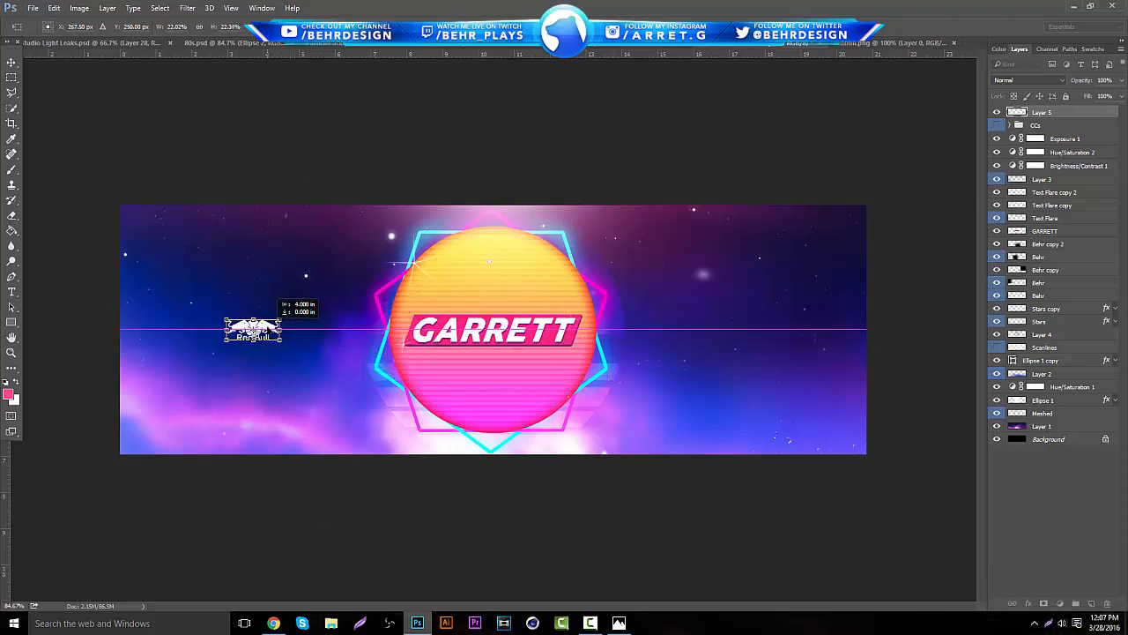
{"action": "right_click", "coordinate": [1042, 112]}
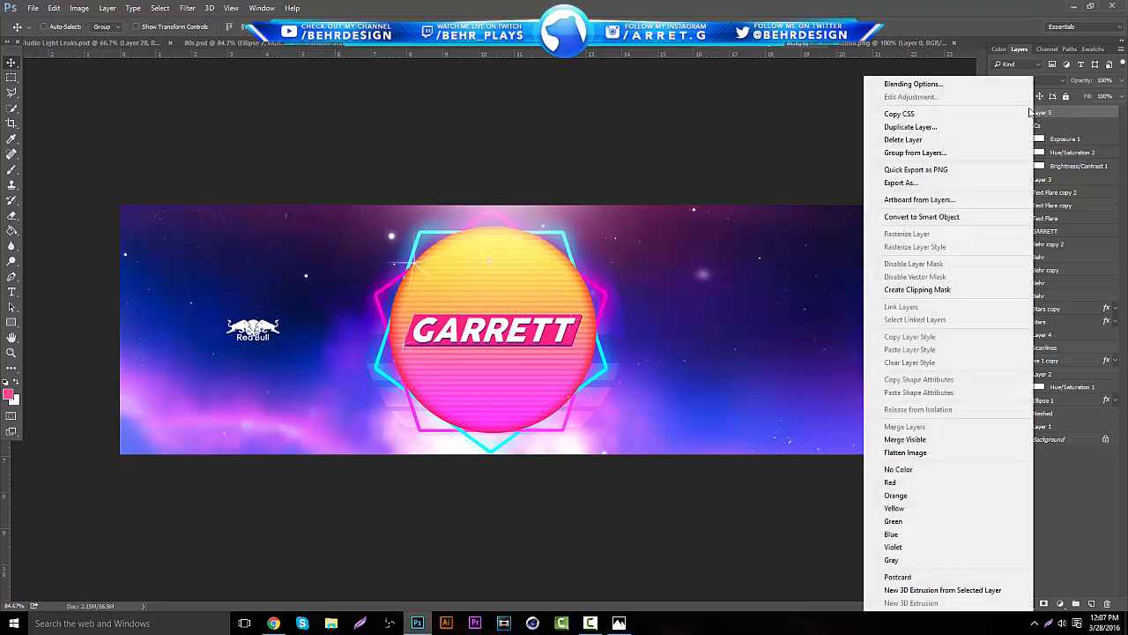
{"action": "left_click", "coordinate": [908, 84]}
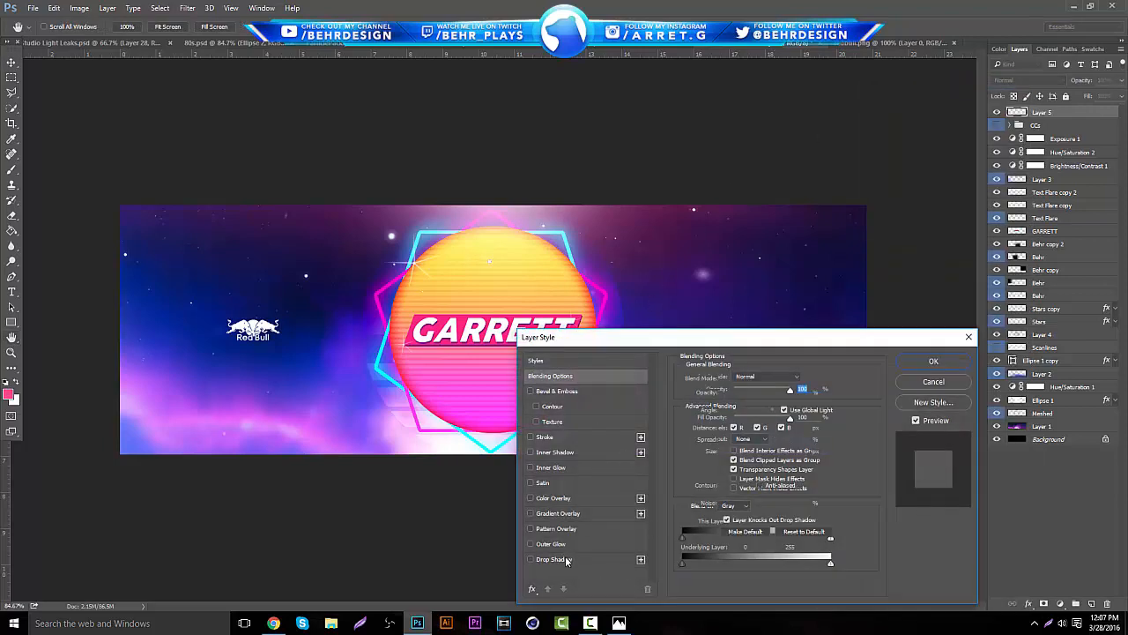
{"action": "left_click", "coordinate": [933, 360]}
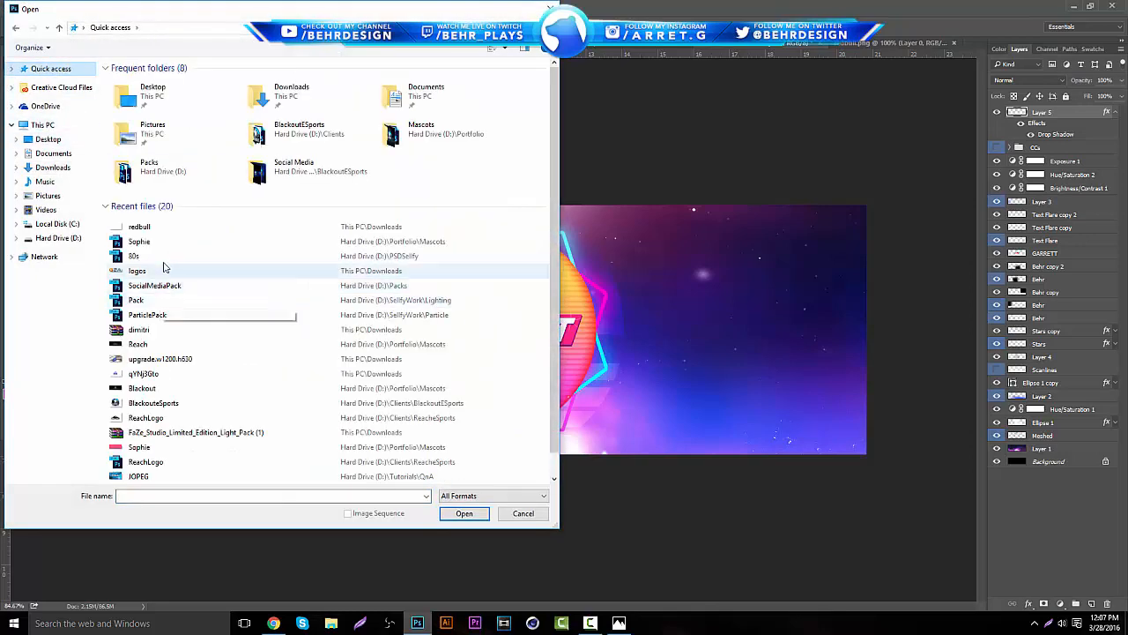
- Place the G2A logo right of the sun and apply its layer styles
{"action": "left_click", "coordinate": [463, 513]}
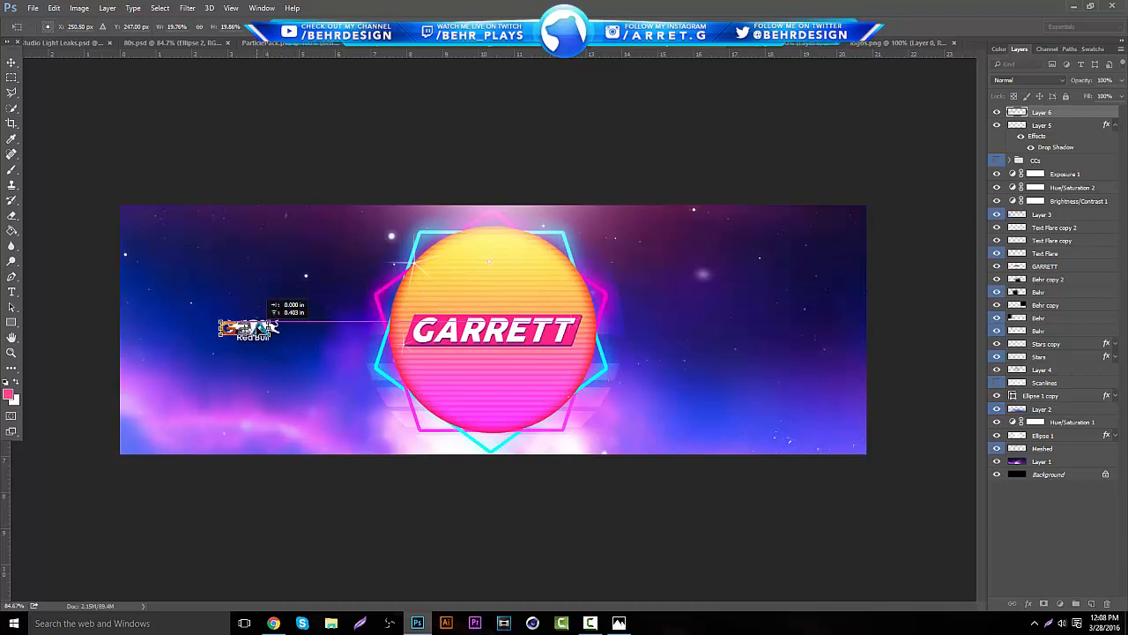
{"action": "left_click_drag", "start_coordinate": [251, 328], "coordinate": [736, 328]}
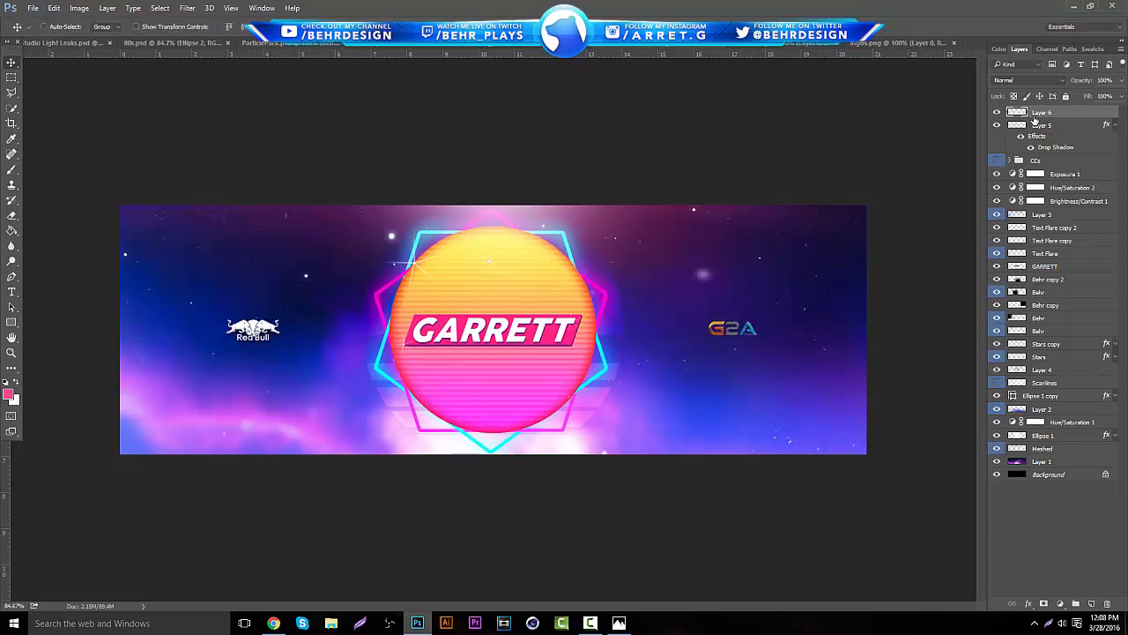
{"action": "double_click", "coordinate": [1043, 124]}
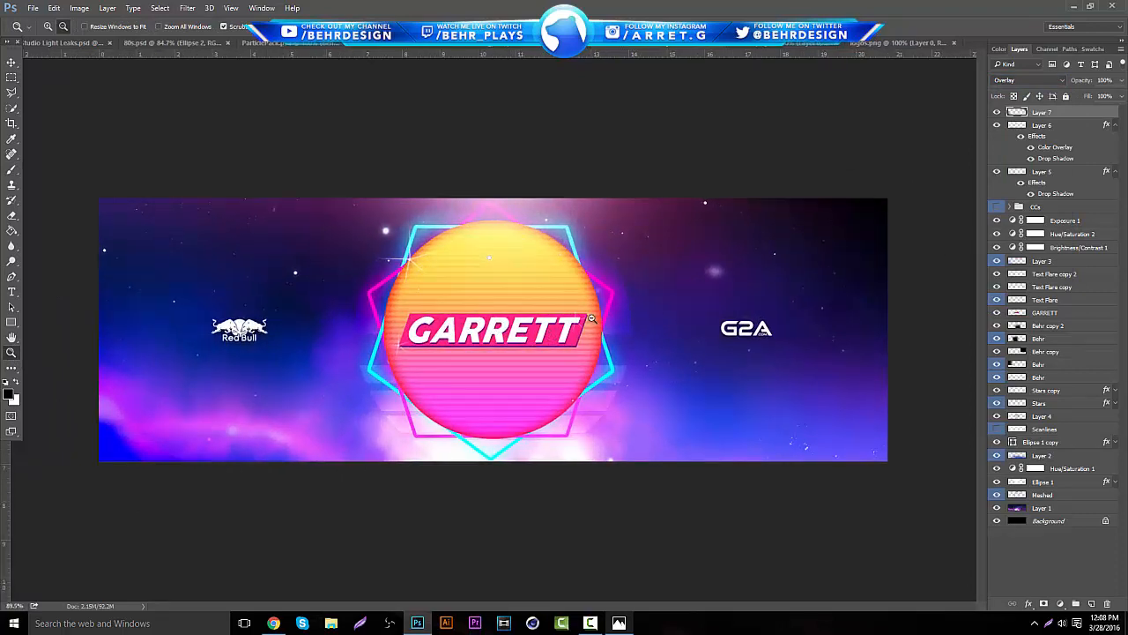
{"action": "left_click", "coordinate": [163, 42]}
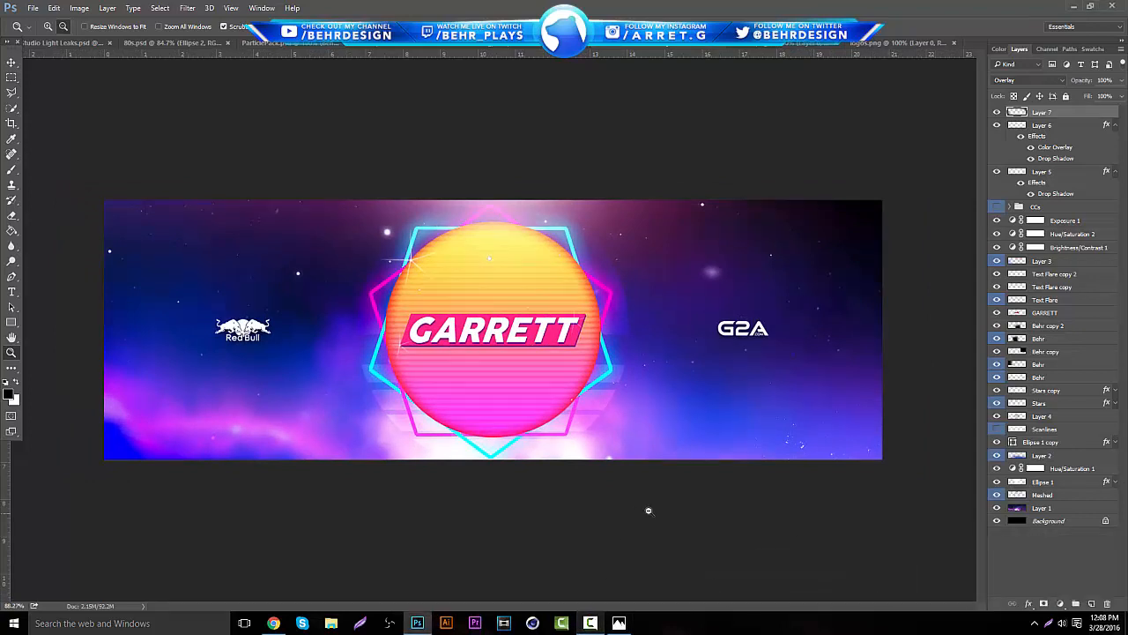
{"action": "mouse_move", "coordinate": [655, 521]}
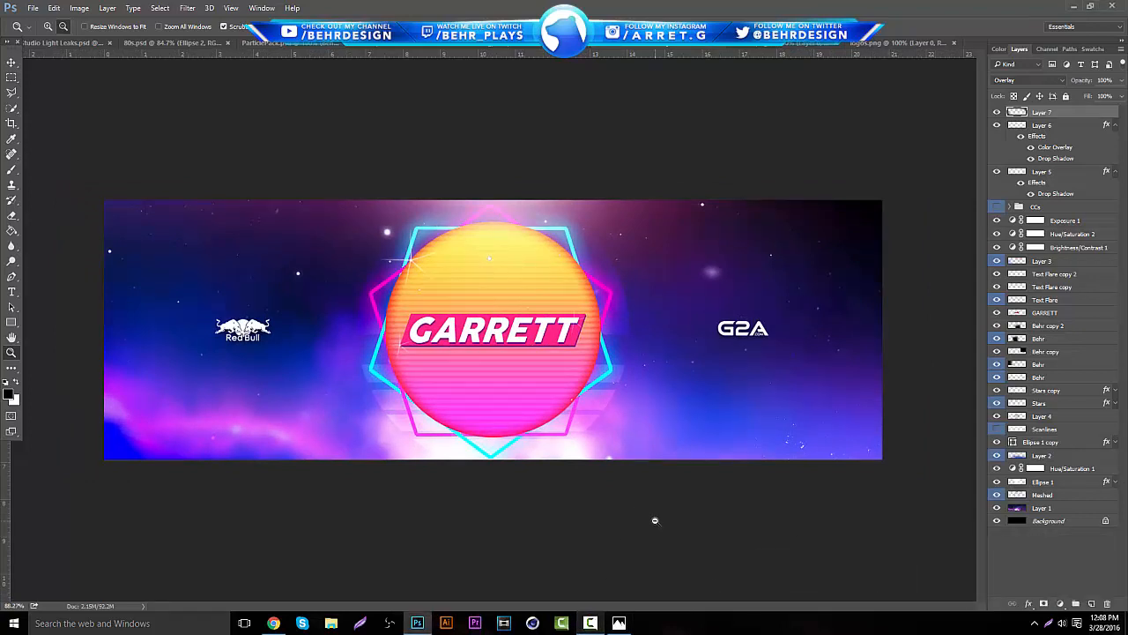